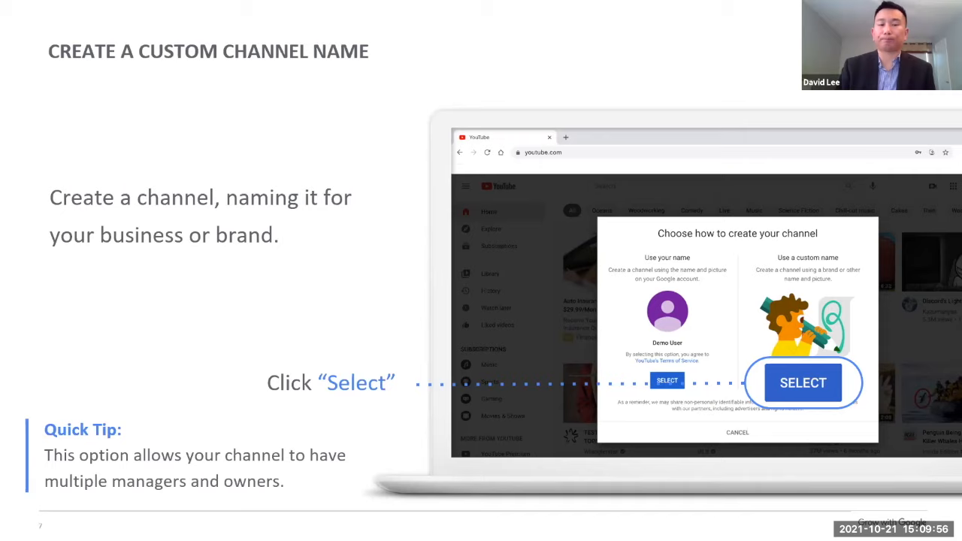
Advance the shared slideshow to the Basic Info slide on channel name, description, URL and links.
left_click(802, 383)
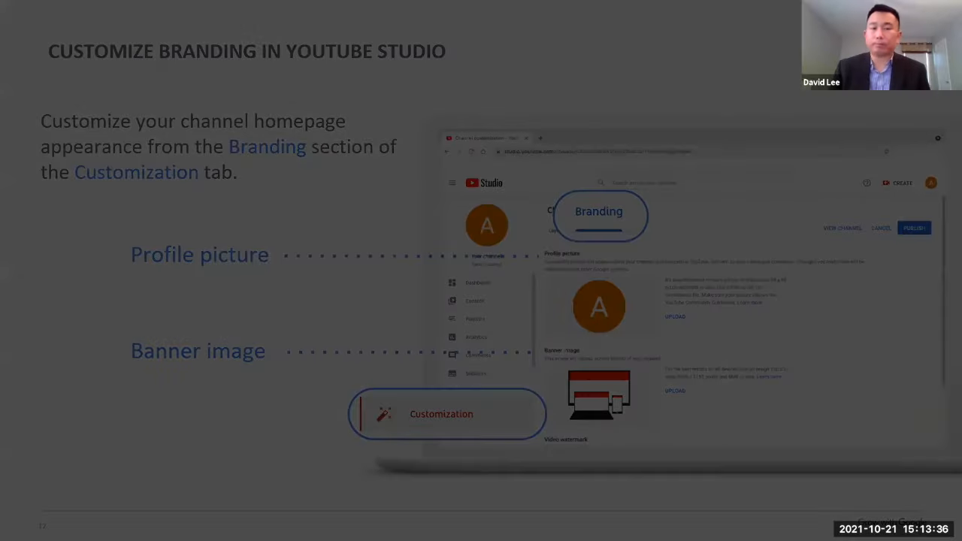
key("right")
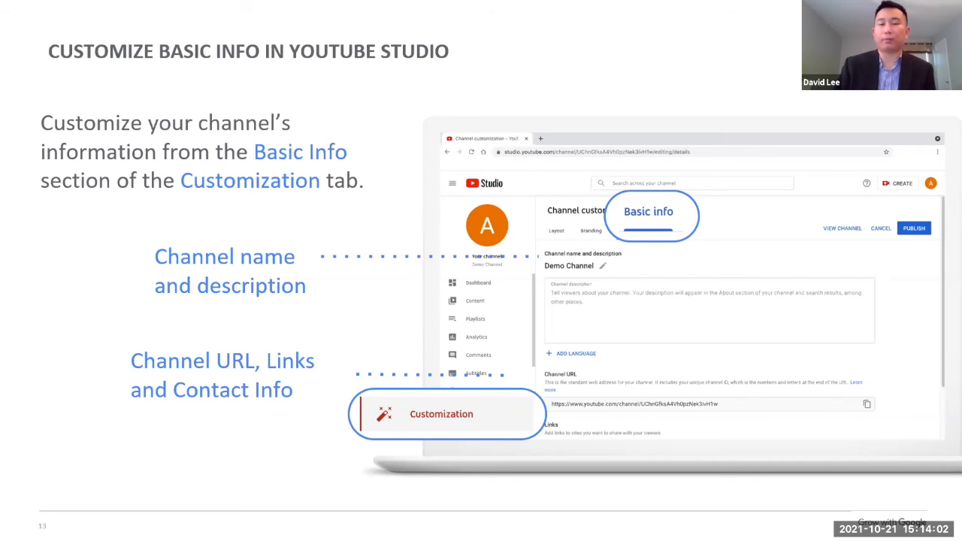
Advance the slideshow to slide 15, 'An Organized Channel', showing videos grouped in sections.
key("right")
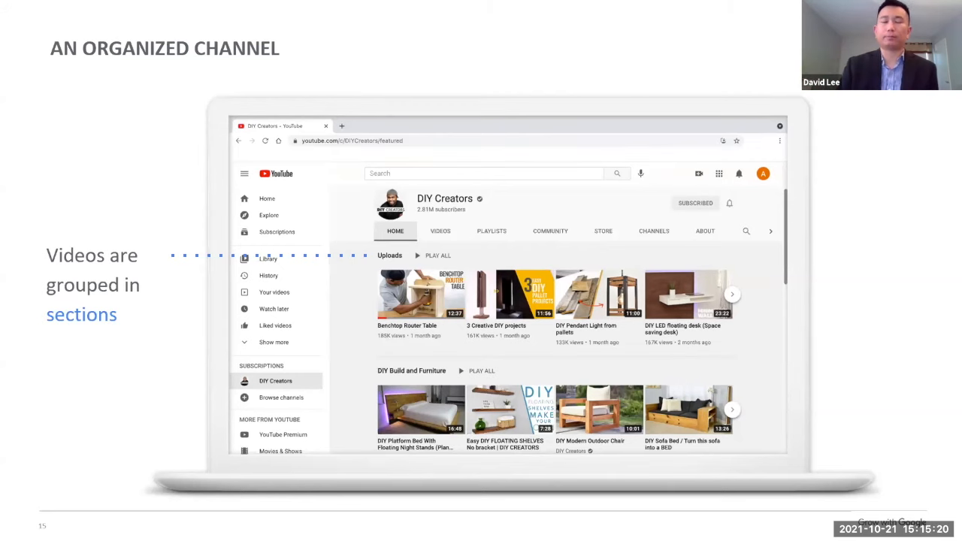
key("right")
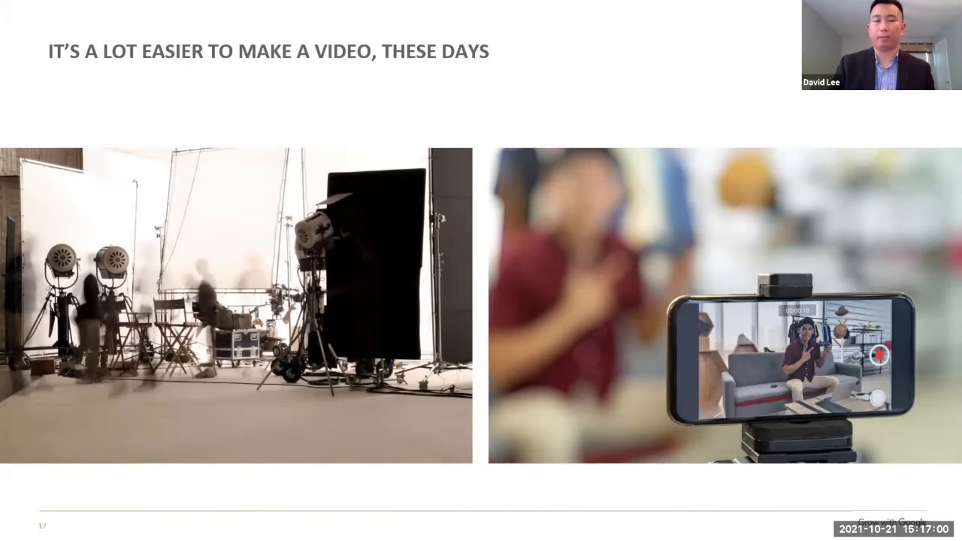
Advance the slideshow to slide 18, Video Concepts: story, purpose and star.
key("Right")
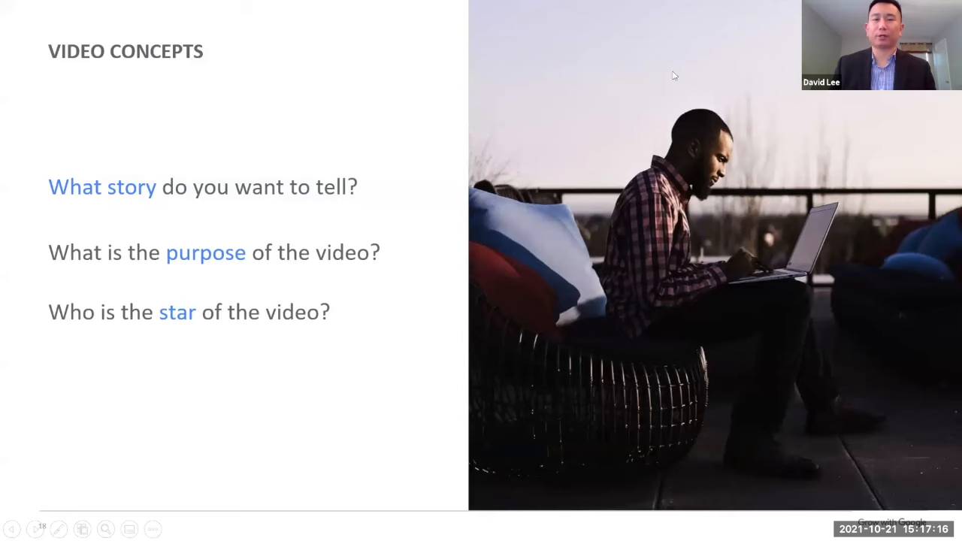
mouse_move(584, 70)
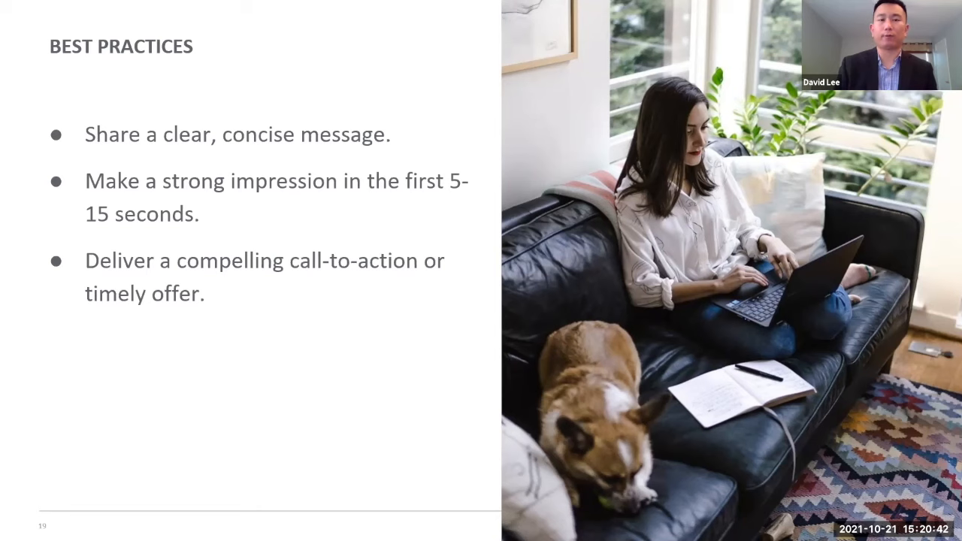
key("Right")
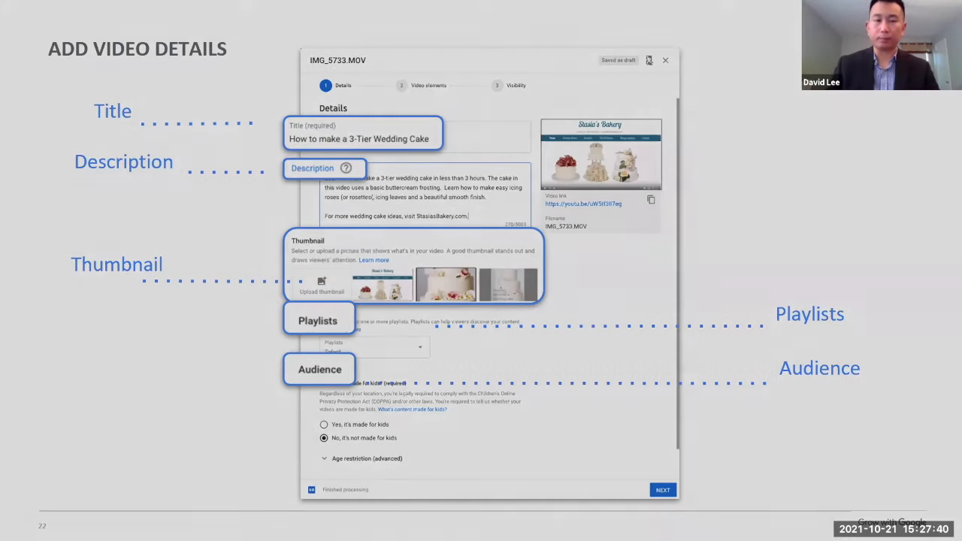
Advance to the 'Additional Video Details' slide on promotion, tags, captions and recording info.
left_click(662, 489)
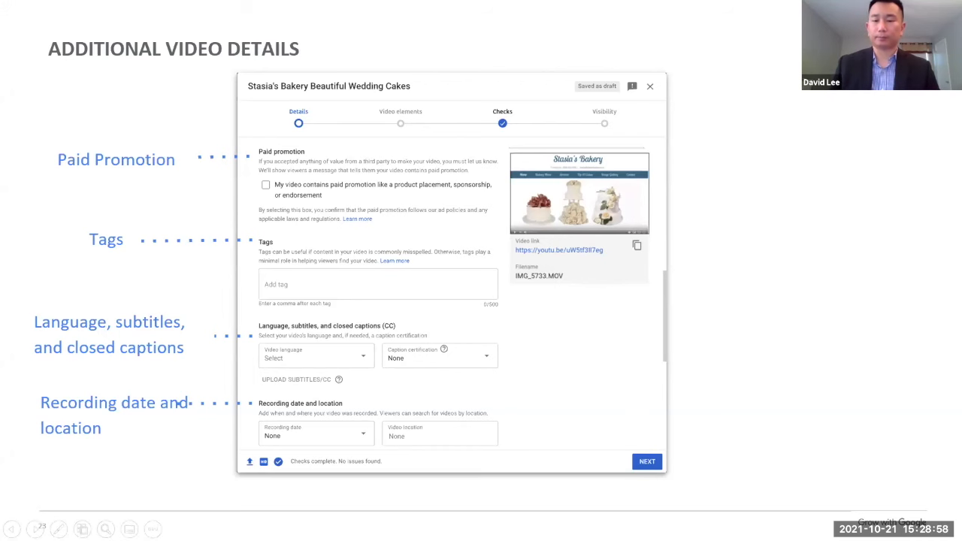
scroll("down", 3)
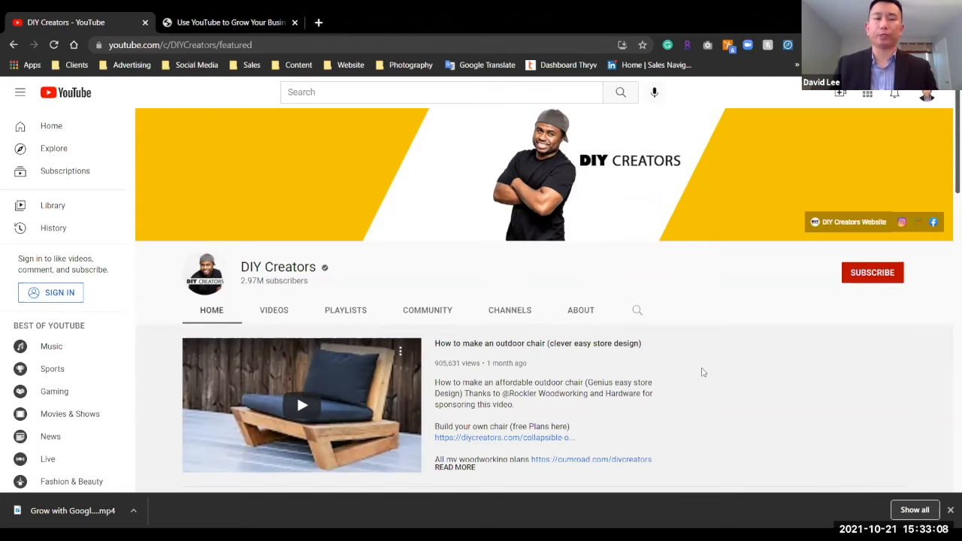
mouse_move(664, 342)
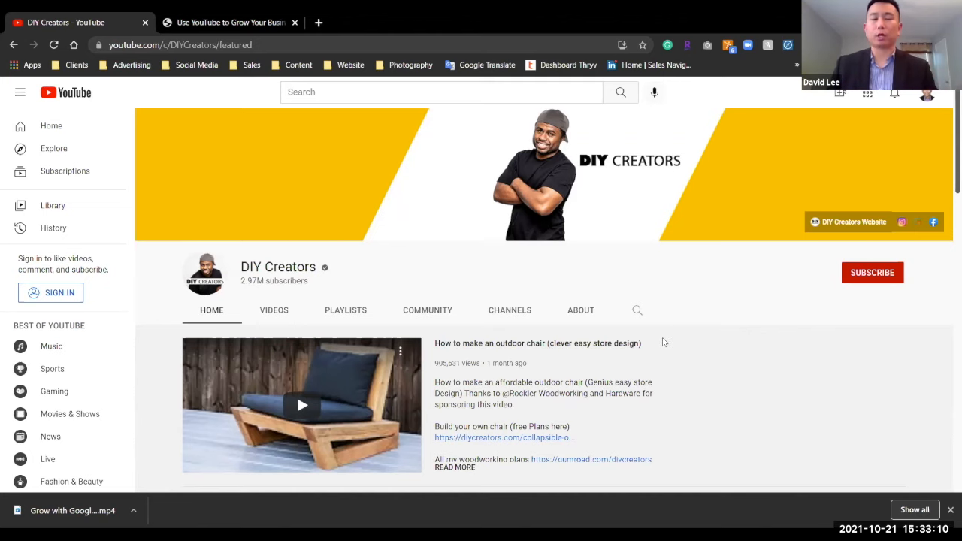
mouse_move(660, 333)
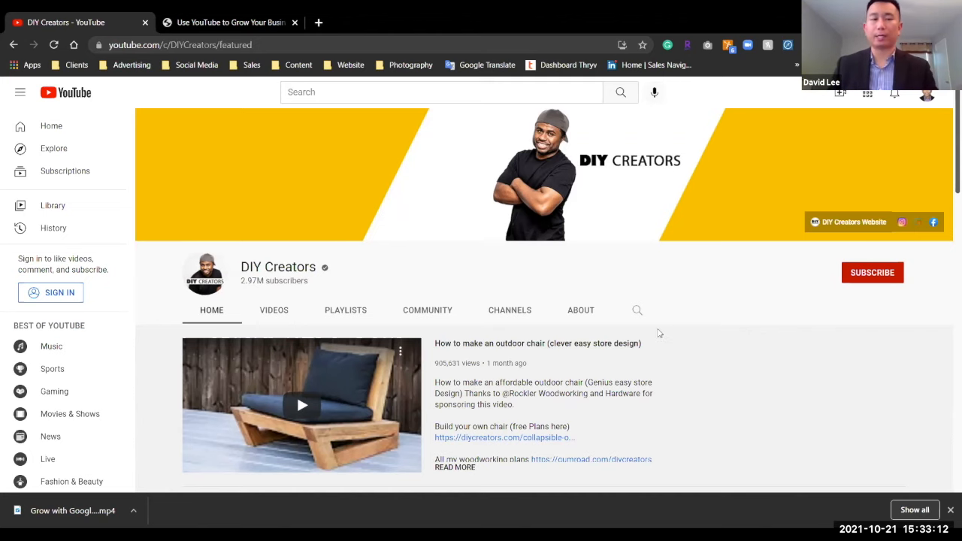
mouse_move(483, 260)
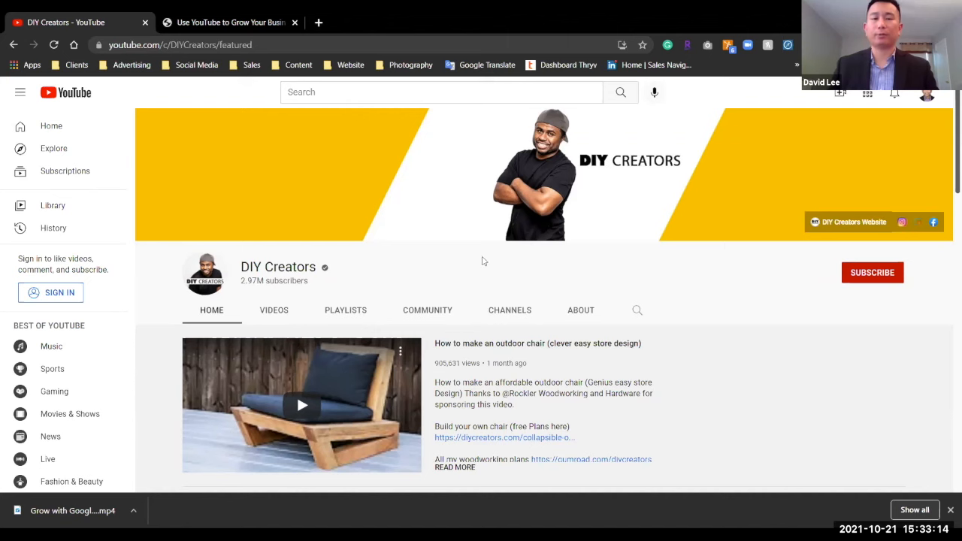
Scroll the DIY Creators Home tab to the featured outdoor chair video and Uploads row.
scroll("down", 3)
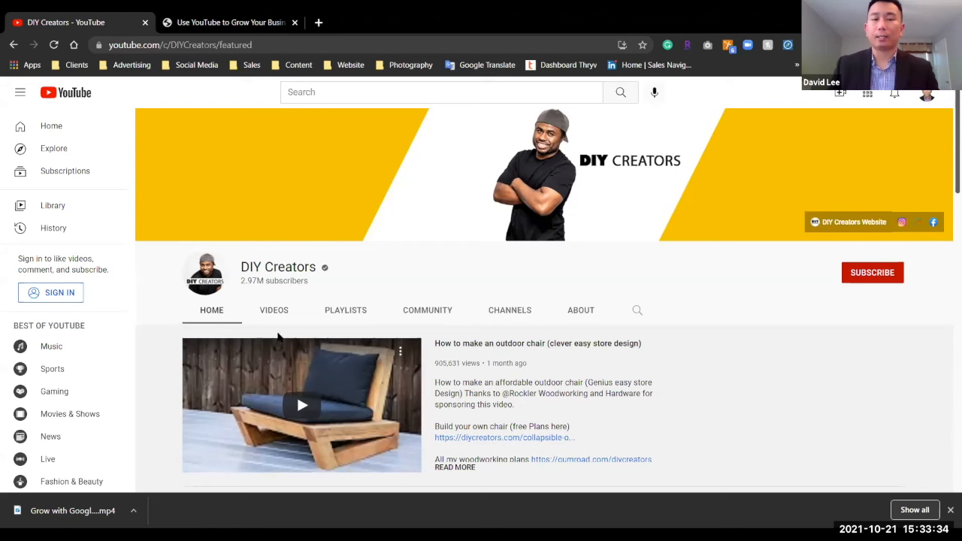
mouse_move(404, 417)
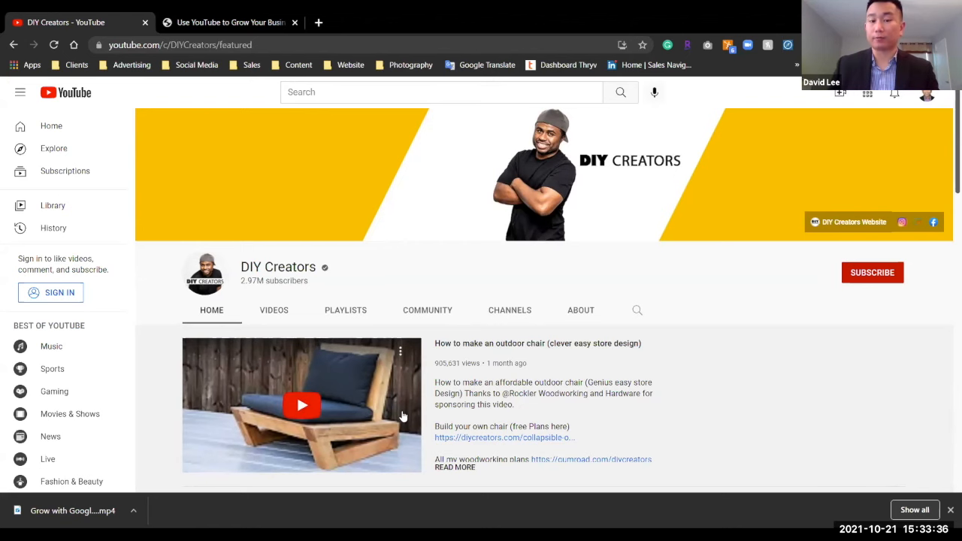
scroll("down", 3)
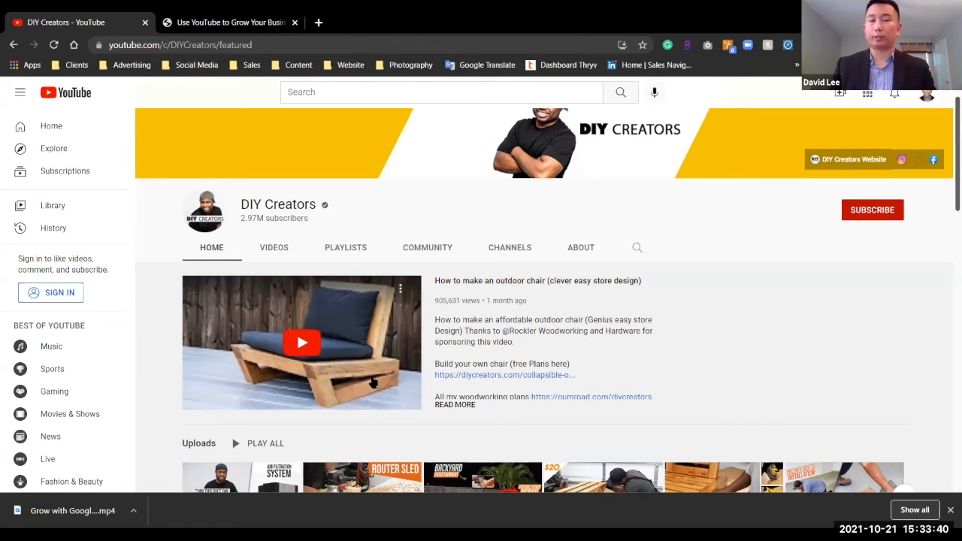
mouse_move(336, 323)
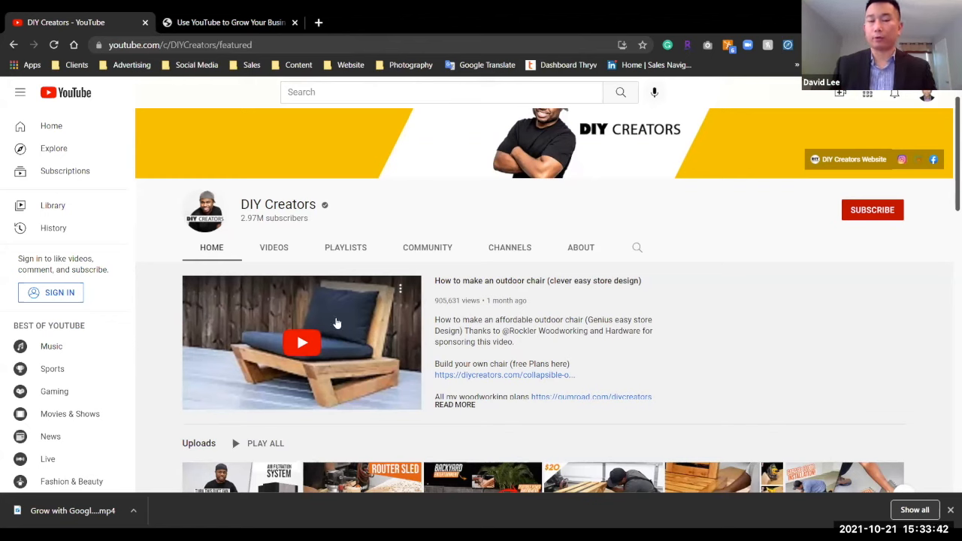
mouse_move(381, 339)
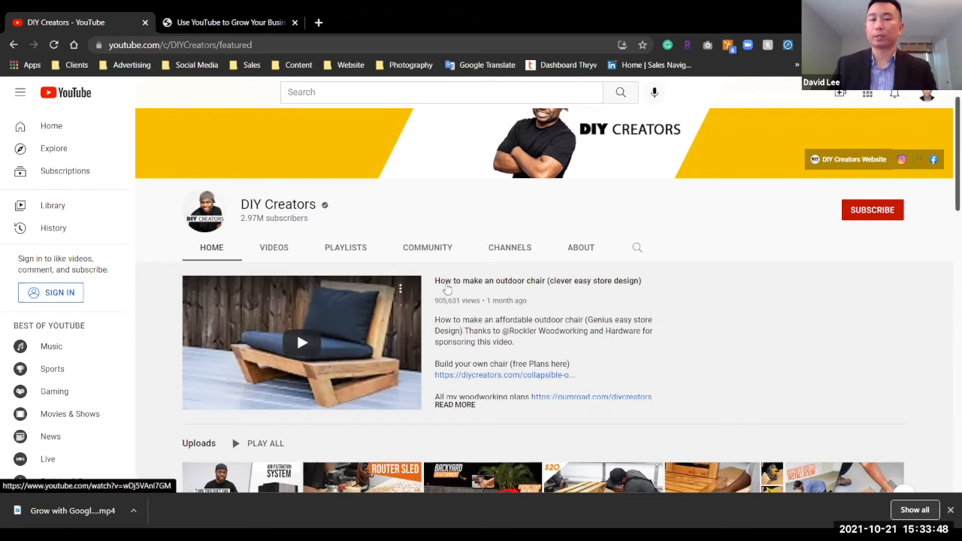
mouse_move(448, 292)
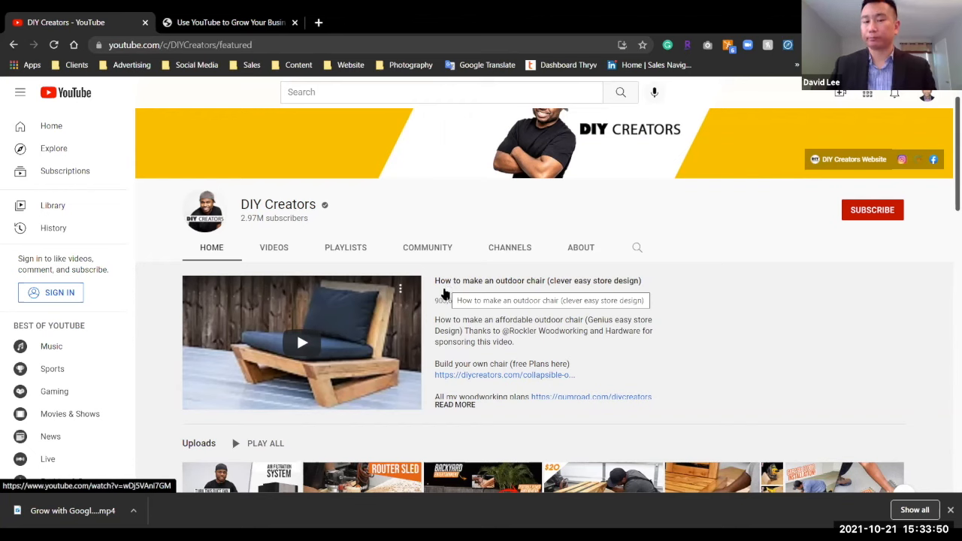
mouse_move(569, 291)
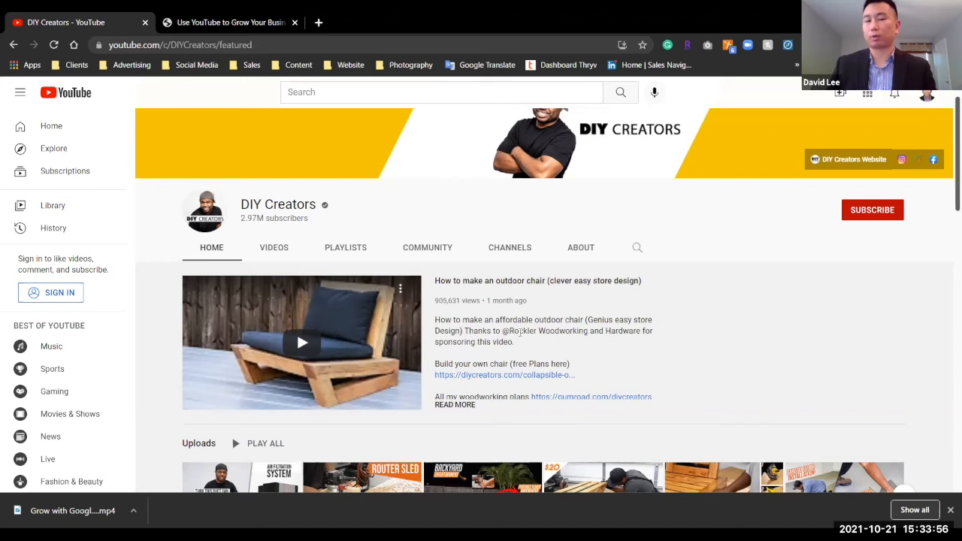
scroll("down", 3)
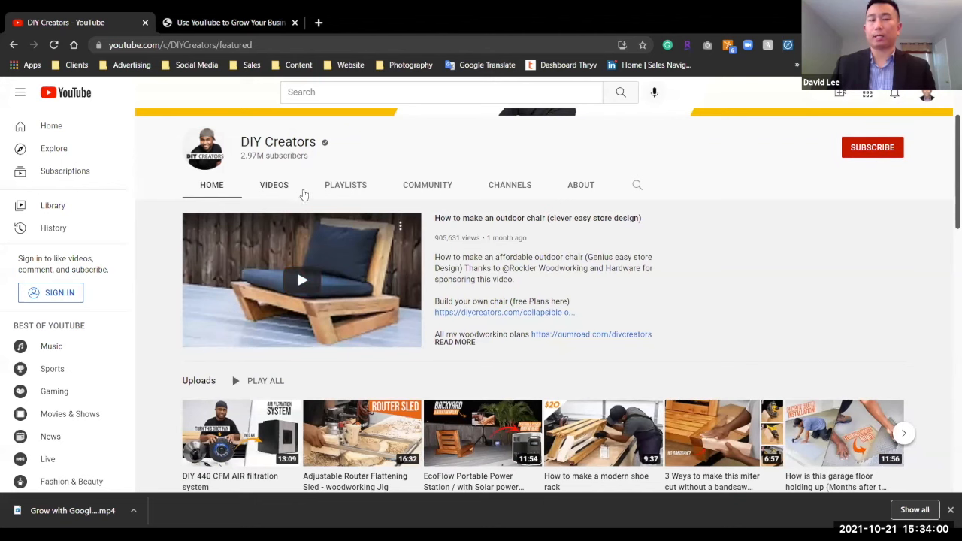
Open the DIY Creators PLAYLISTS tab and browse rows of playlists like Home Automation.
left_click(345, 184)
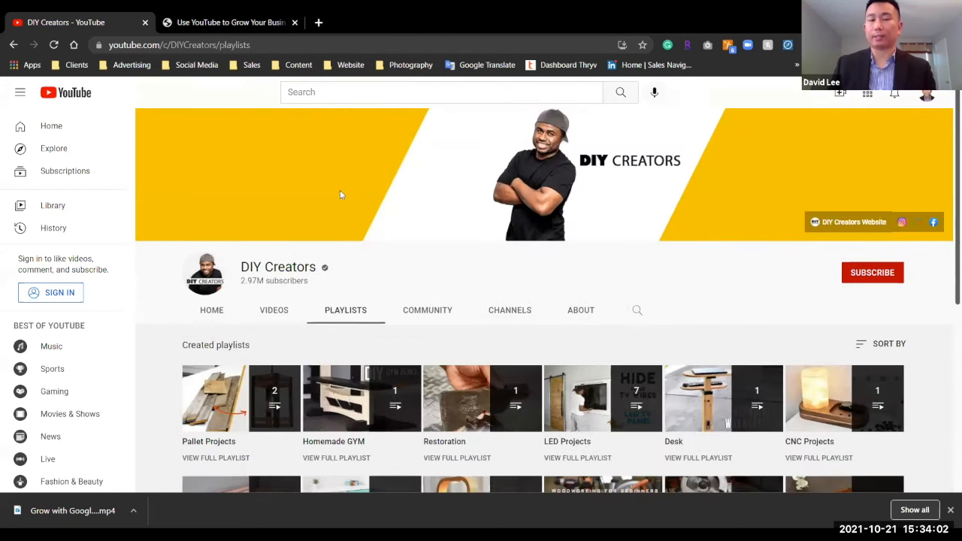
scroll("down", 3)
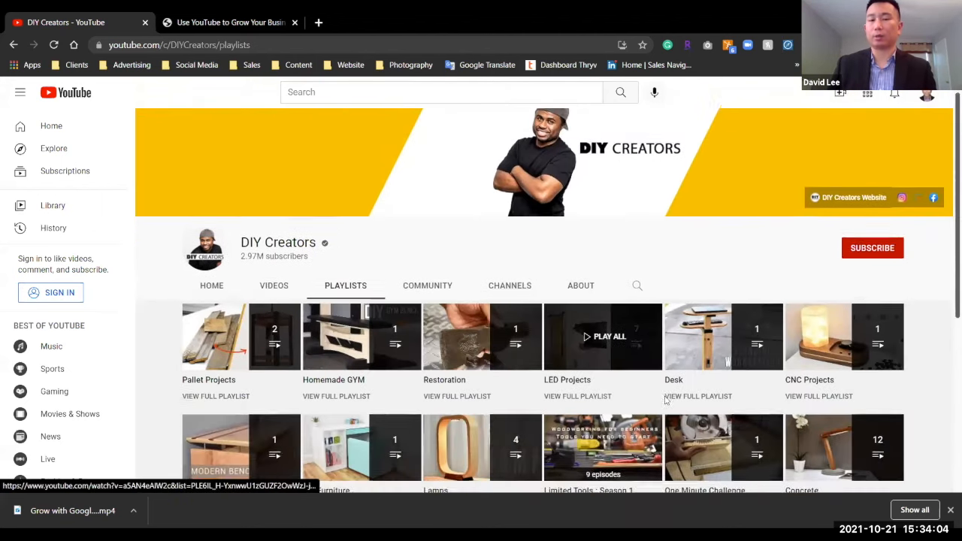
scroll("down", 3)
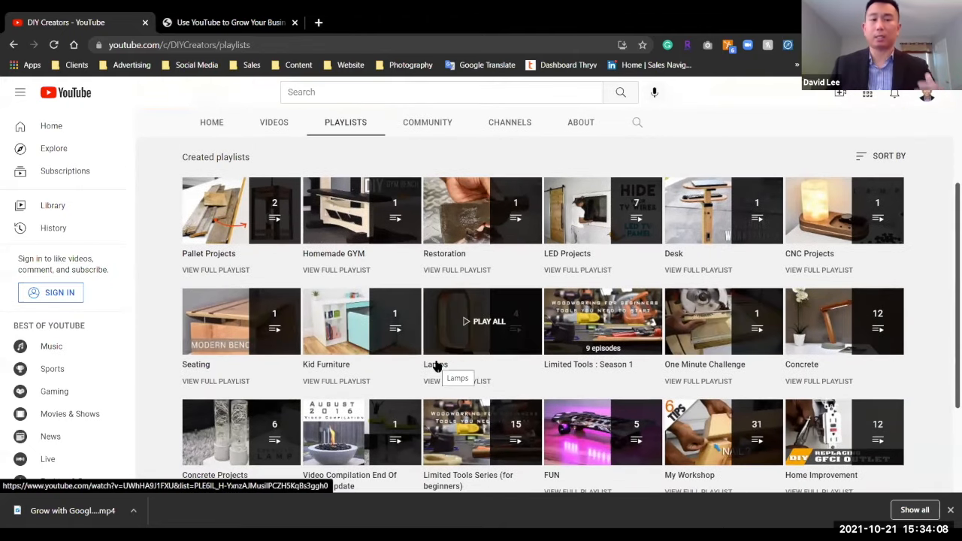
mouse_move(463, 327)
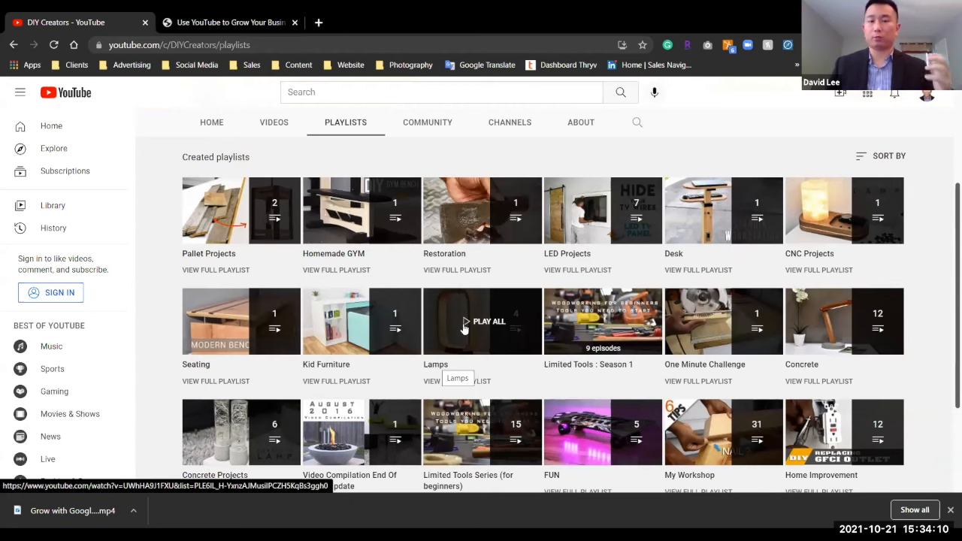
scroll("down", 3)
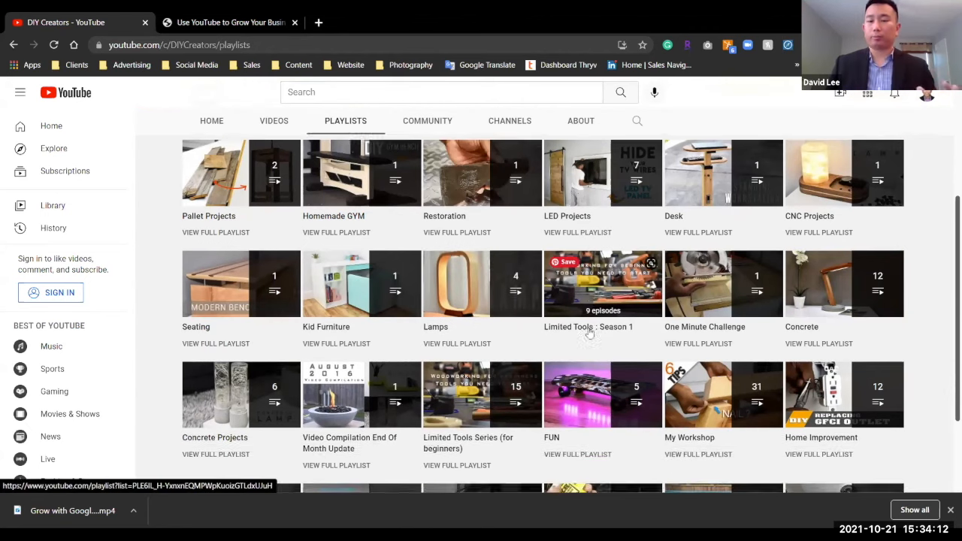
scroll("down", 3)
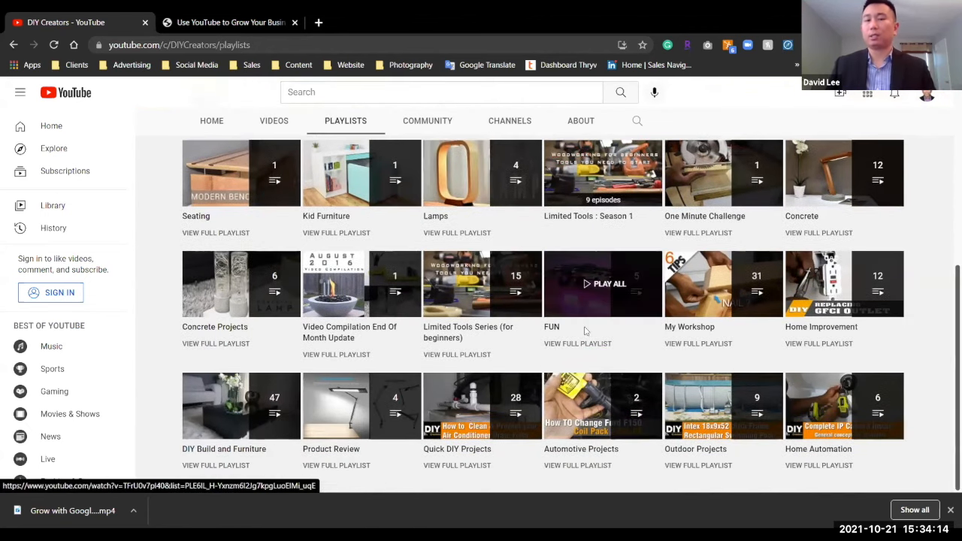
mouse_move(569, 307)
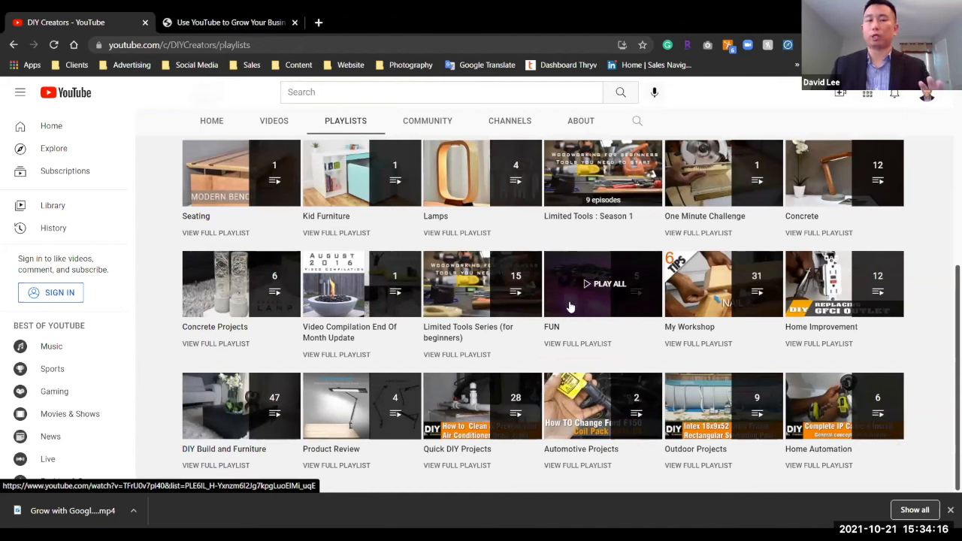
mouse_move(568, 301)
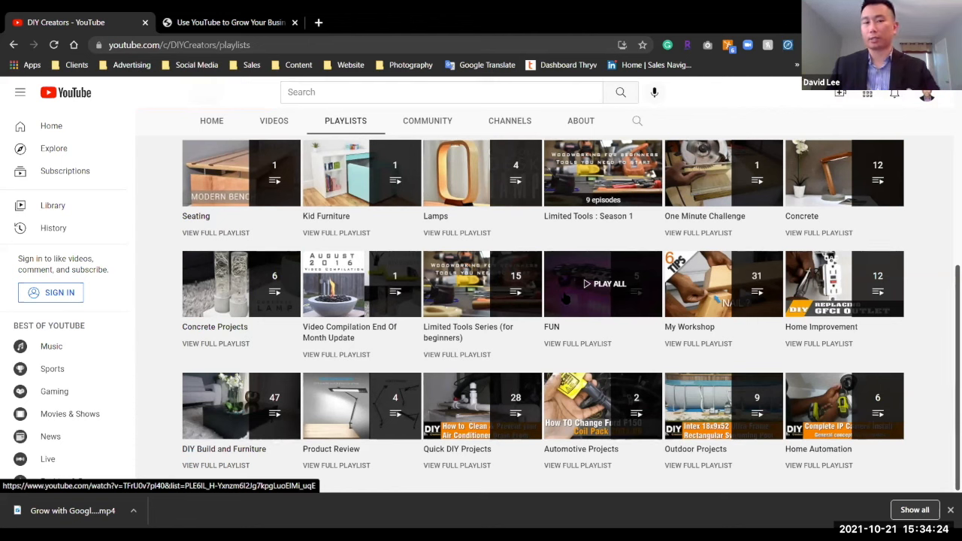
Open the COMMUNITY tab and browse posts about project plans and new videos.
left_click(427, 120)
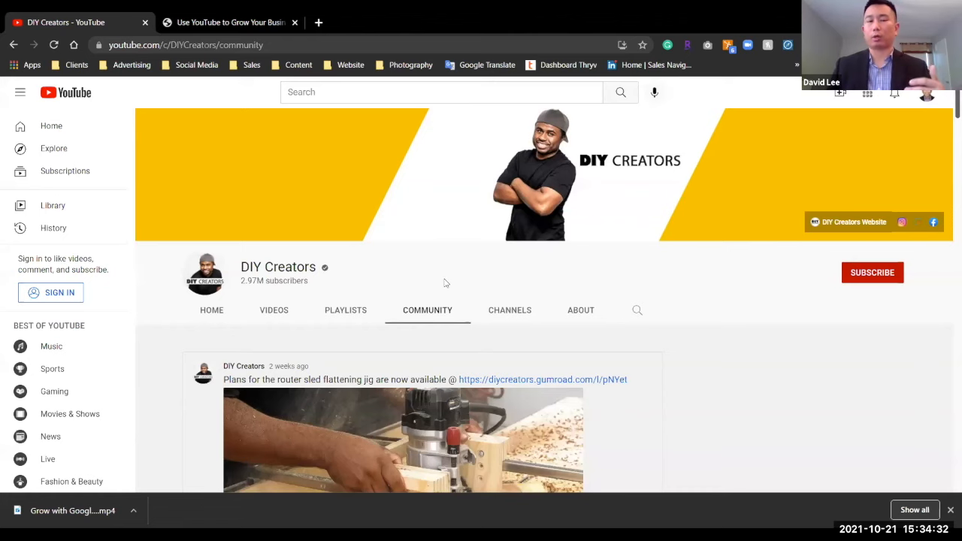
mouse_move(440, 272)
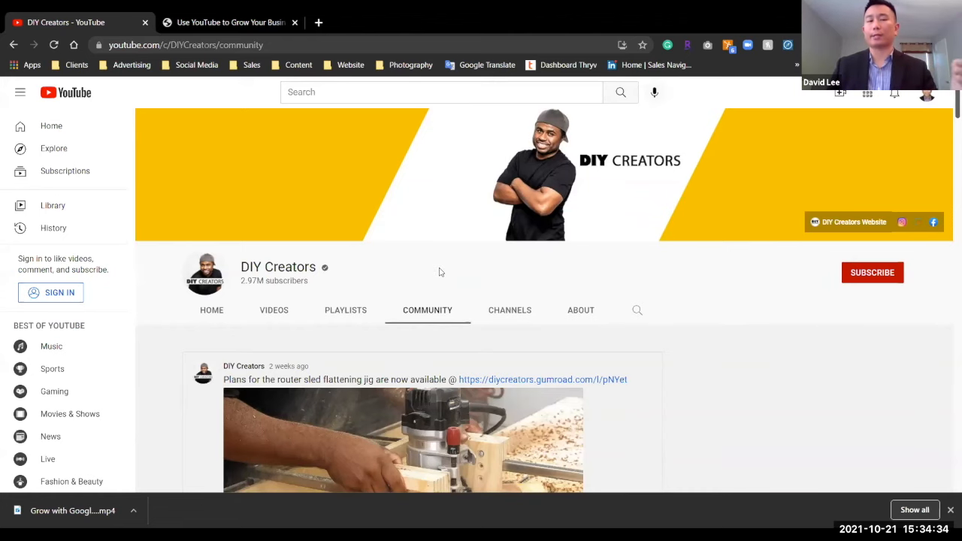
scroll("down", 3)
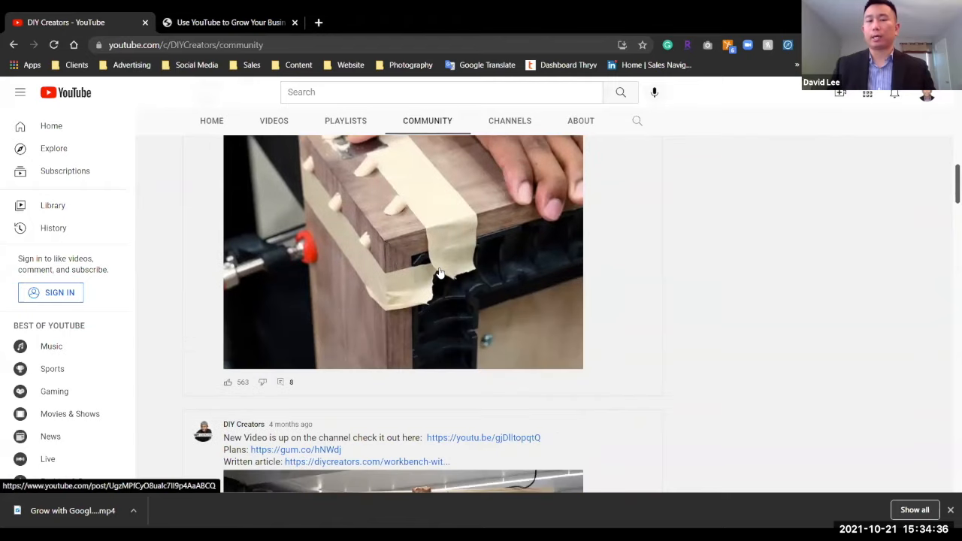
scroll("down", 3)
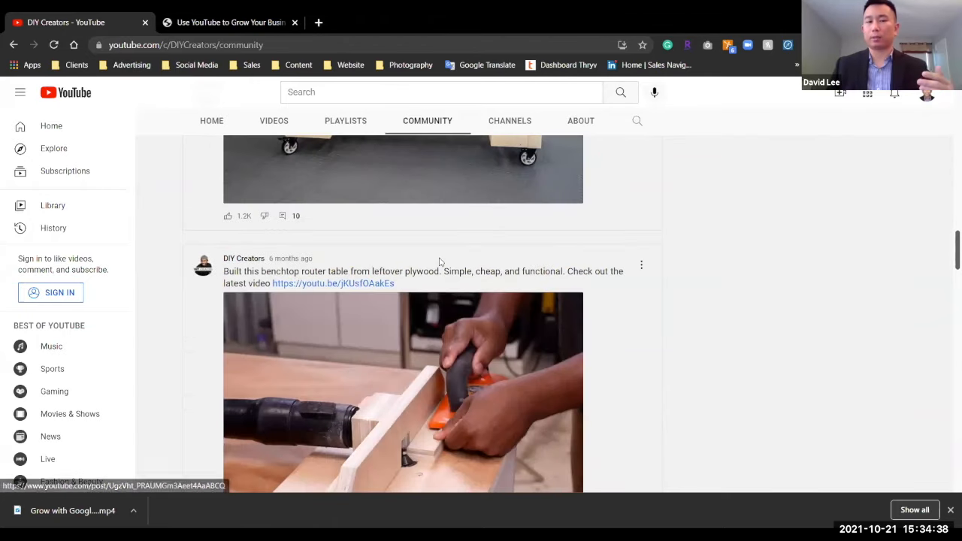
scroll("down", 3)
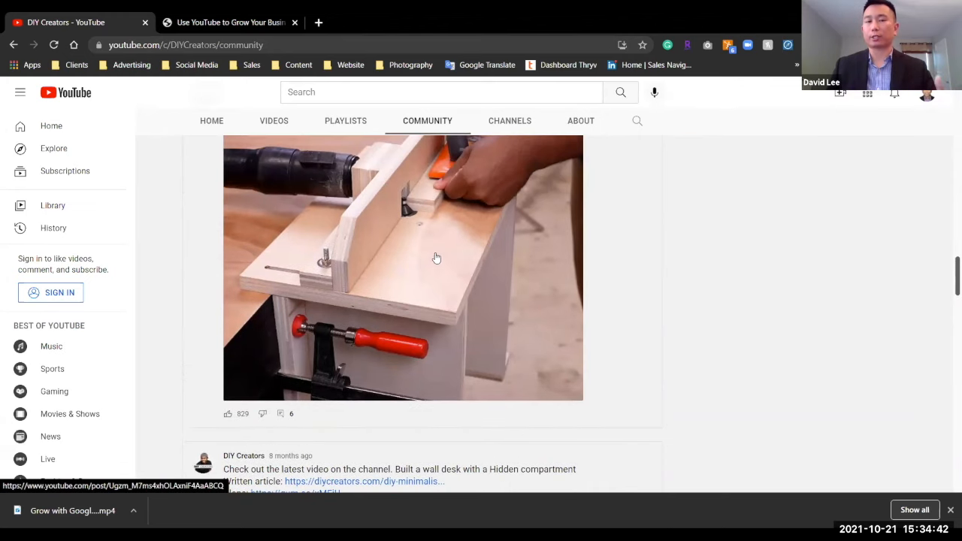
scroll("down", 3)
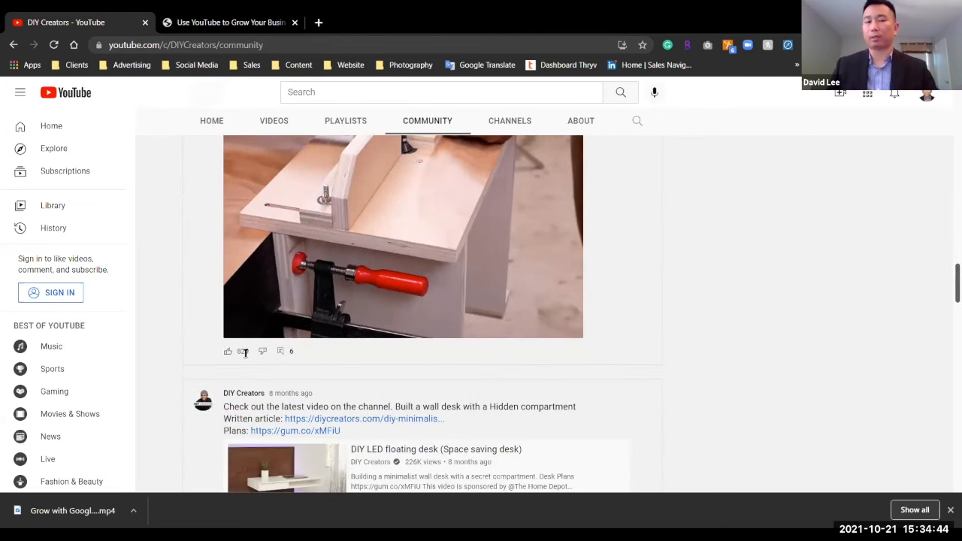
scroll("down", 3)
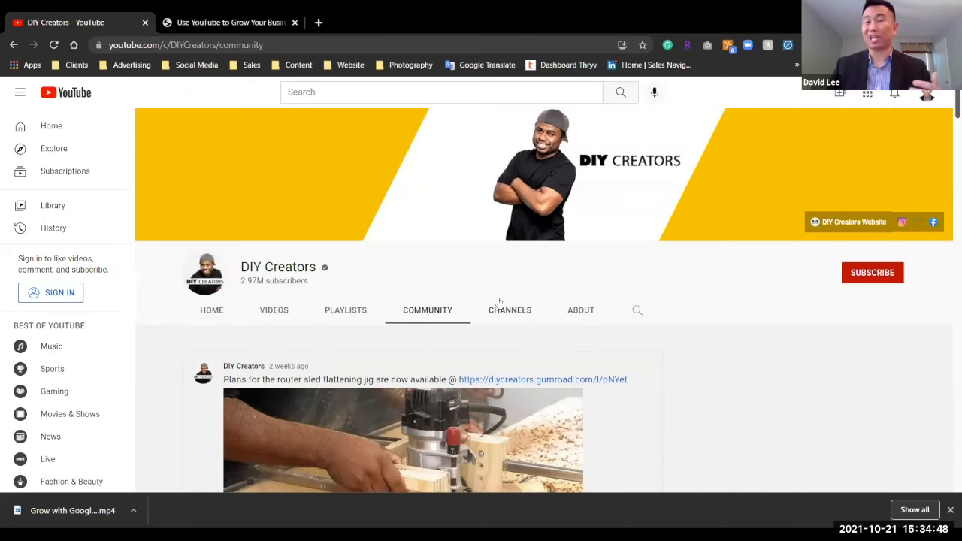
mouse_move(502, 310)
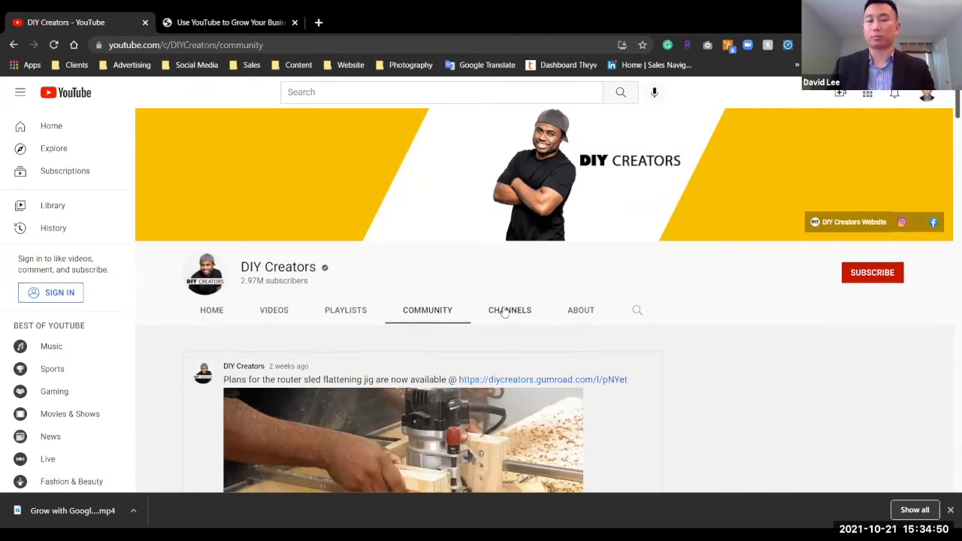
Open the CHANNELS tab listing DIY Creators Latino and The Automation Guy.
left_click(510, 309)
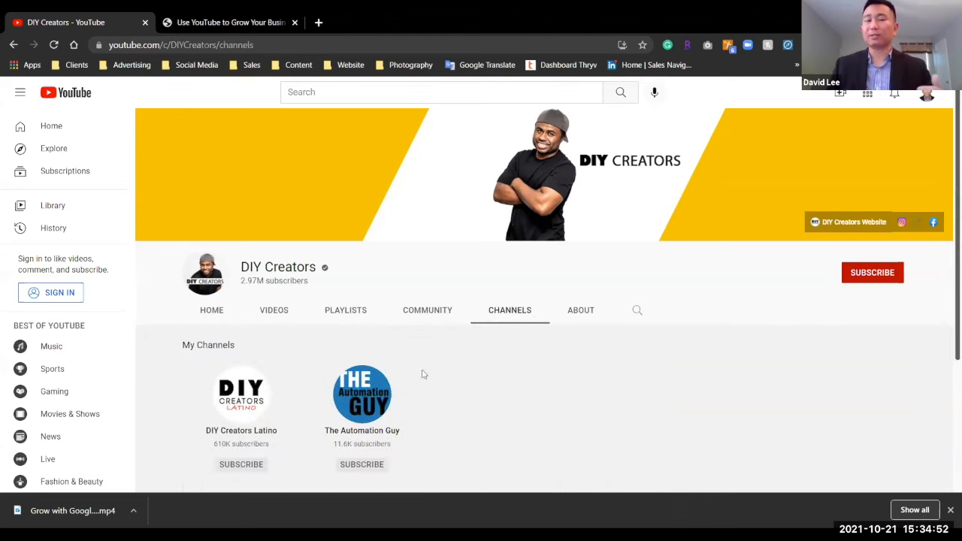
mouse_move(417, 360)
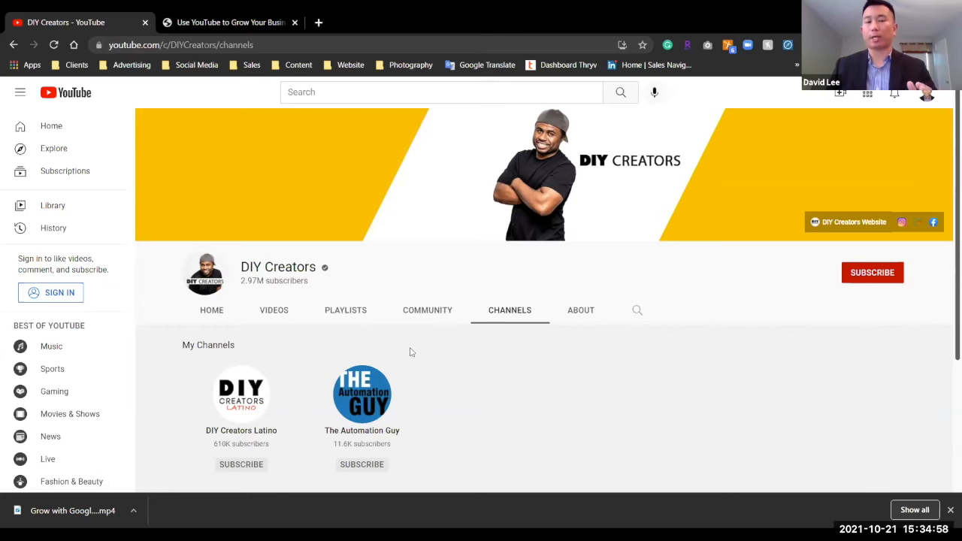
mouse_move(408, 348)
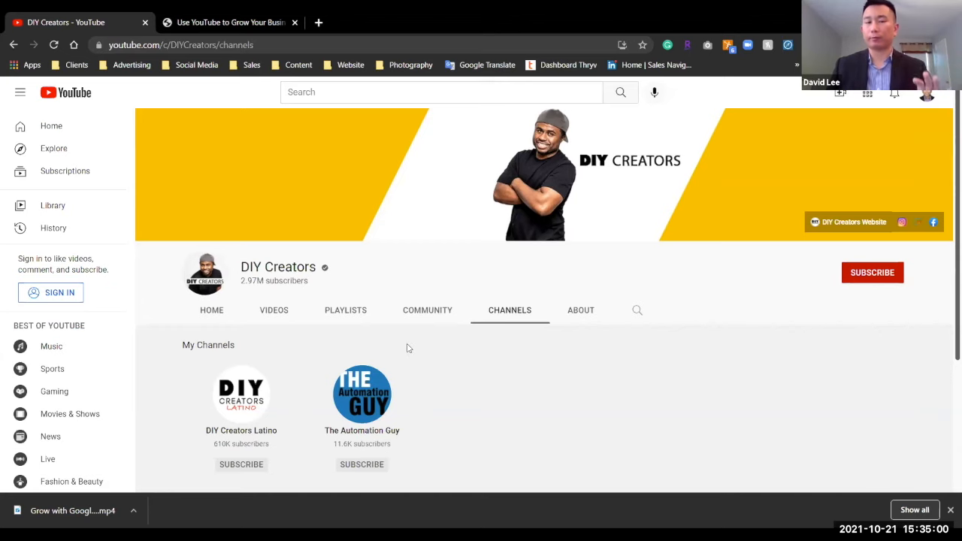
mouse_move(267, 262)
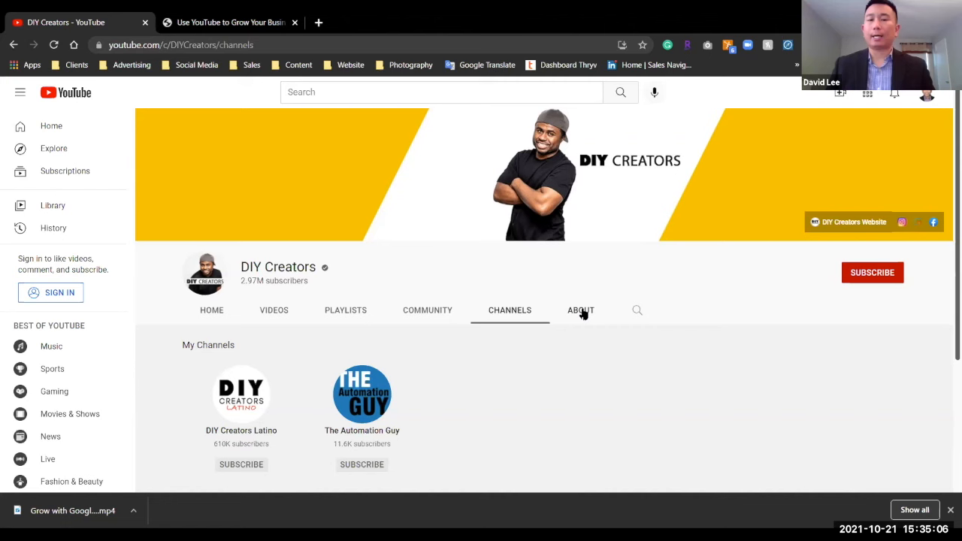
Open the About tab and scroll past the description to the Details and Links sections.
left_click(580, 310)
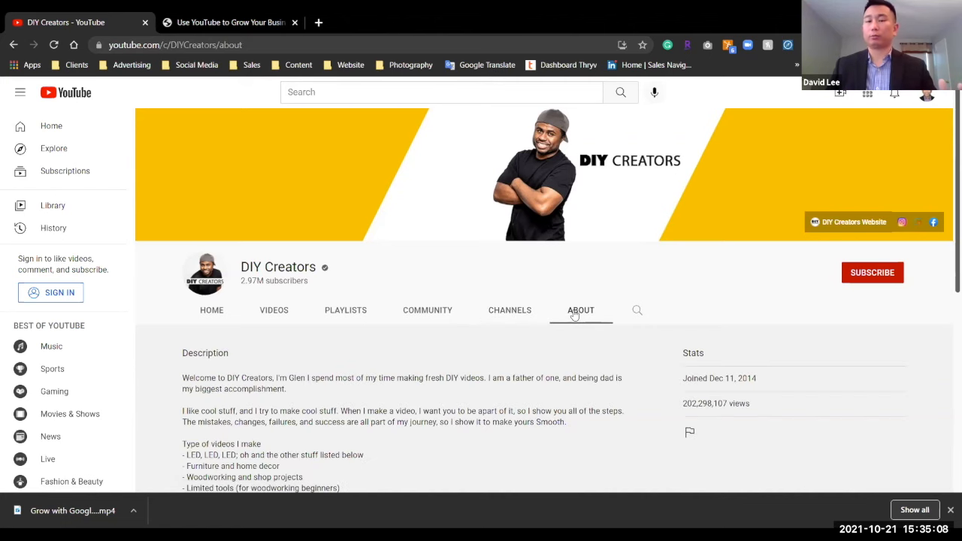
scroll("down", 3)
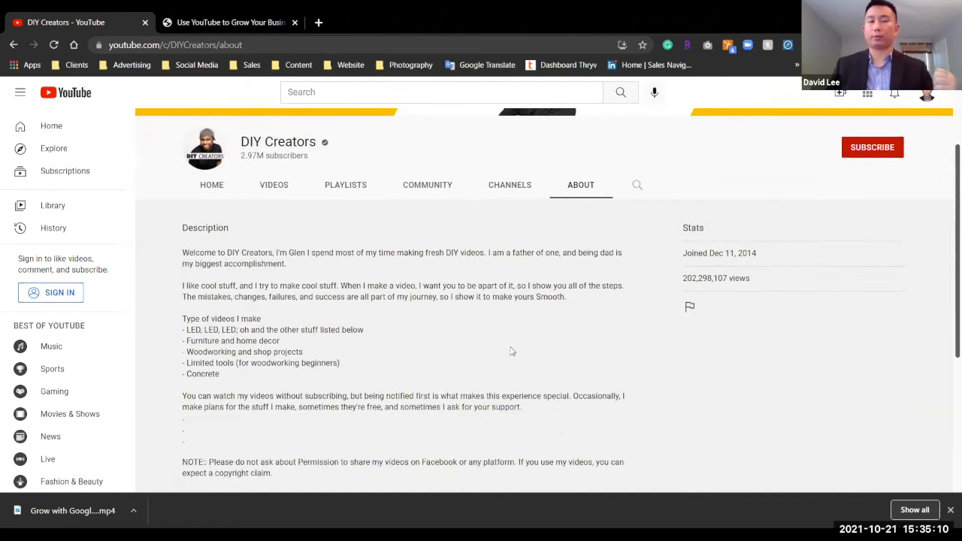
scroll("down", 3)
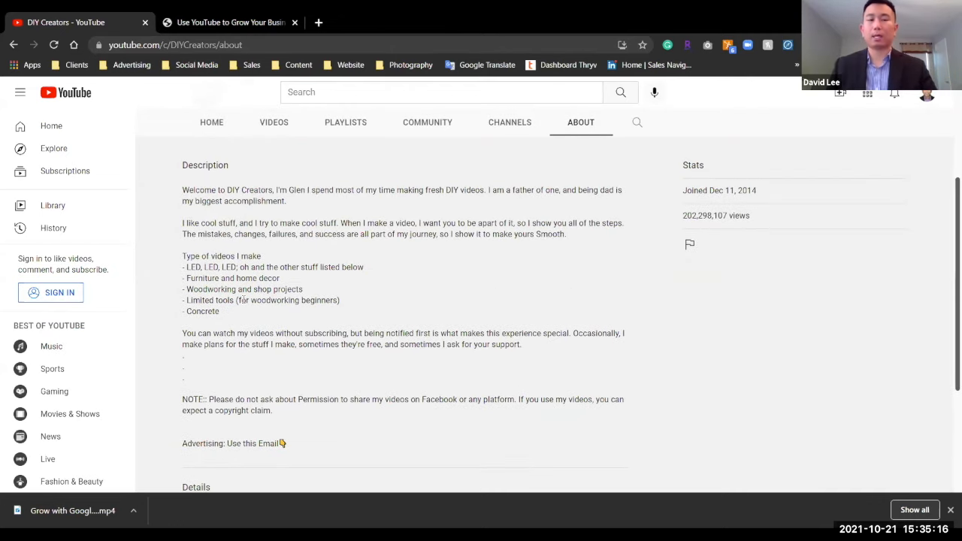
scroll("down", 3)
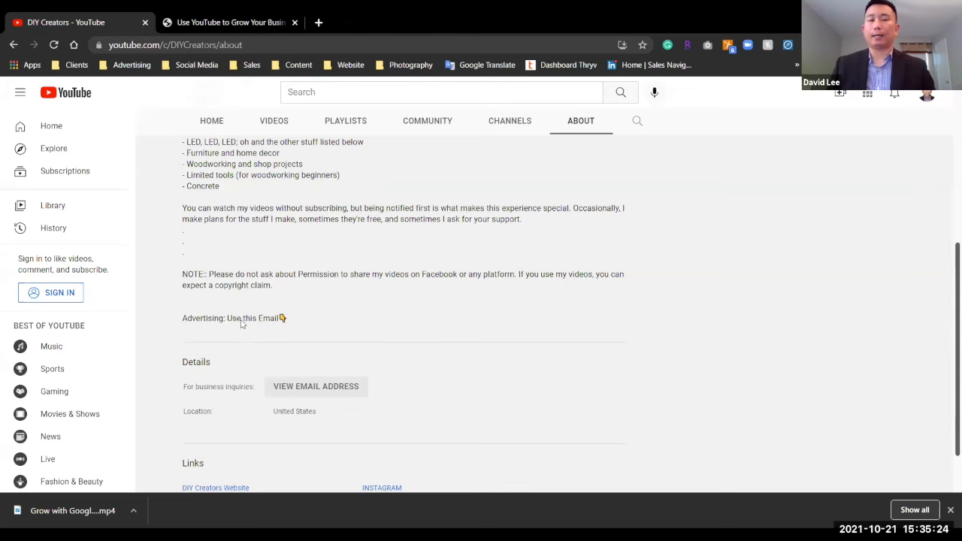
scroll("down", 3)
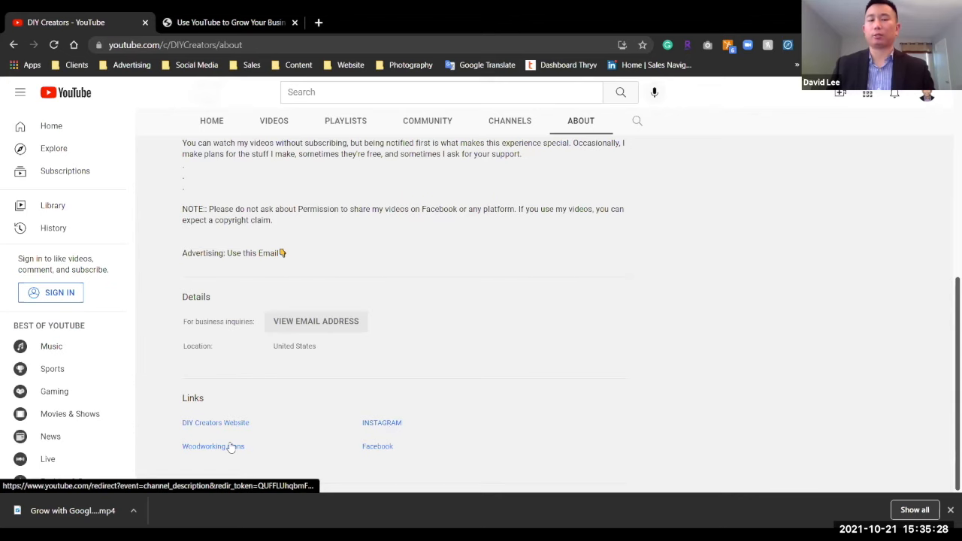
mouse_move(227, 426)
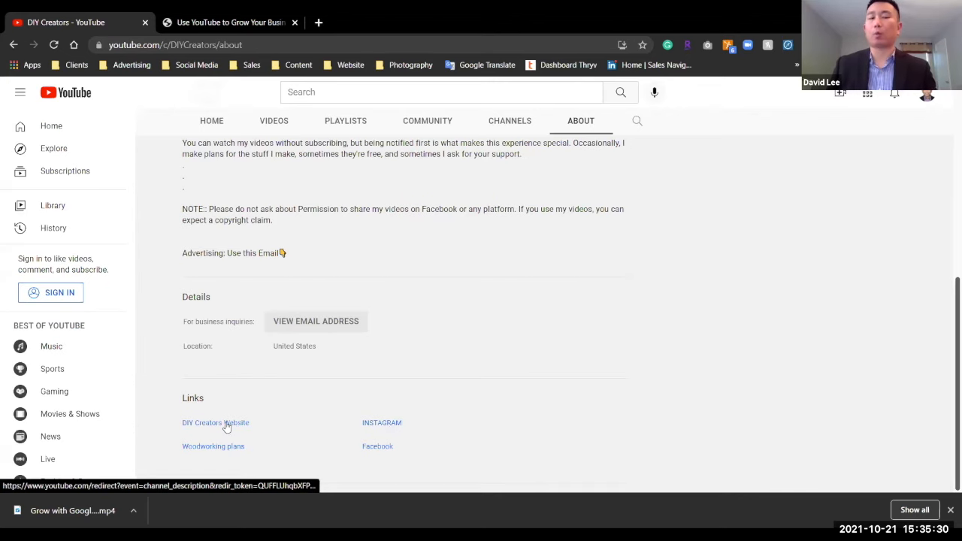
scroll("up", 3)
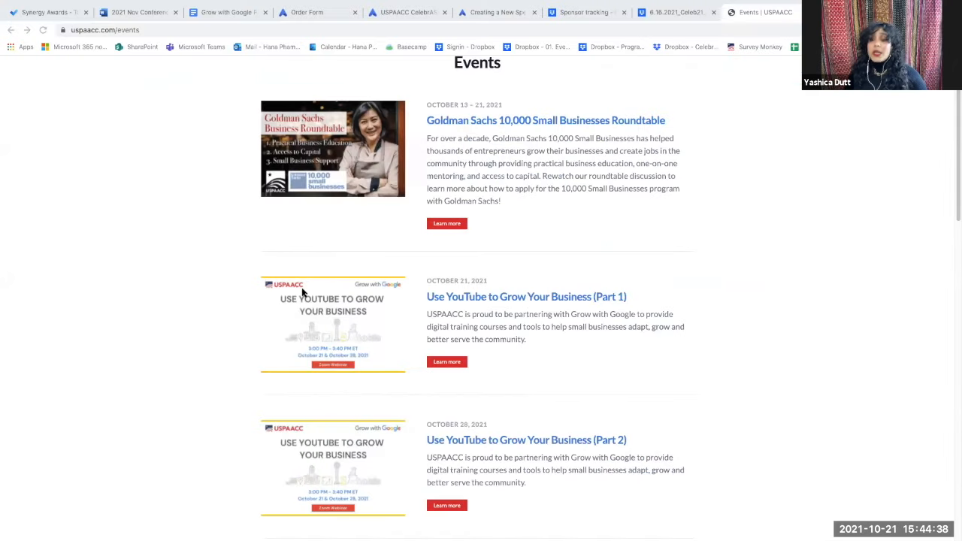
mouse_move(306, 323)
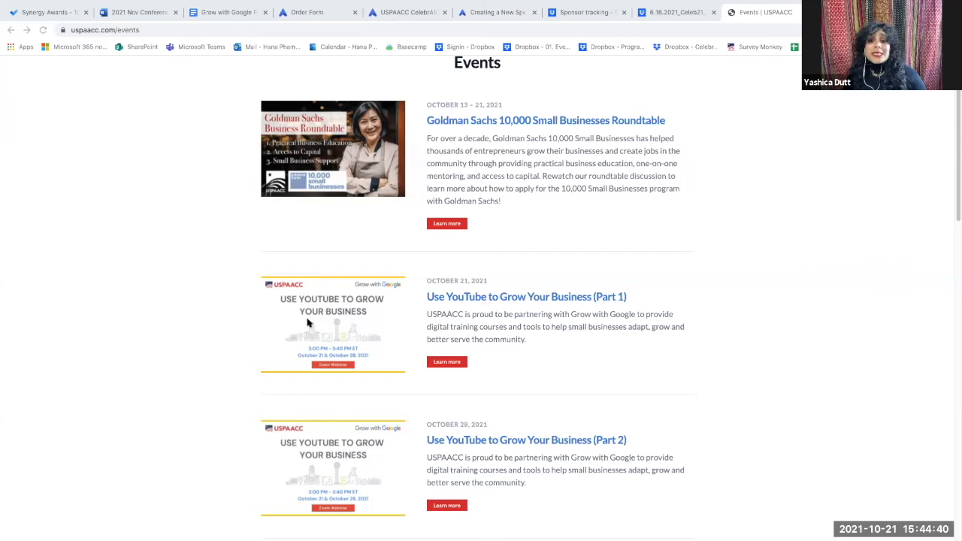
Scroll down the USPAACC events listing to the December Google Market Finder sessions.
scroll("down", 3)
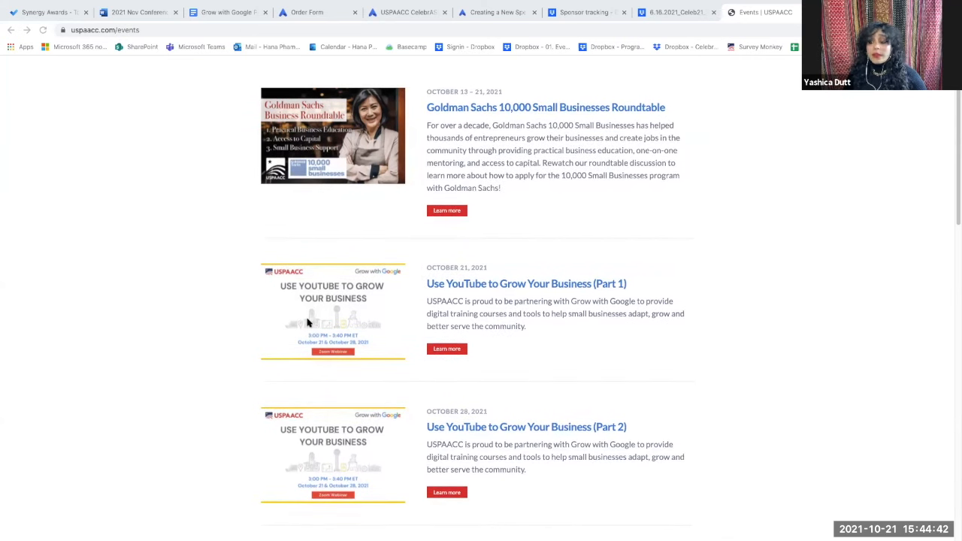
scroll("down", 3)
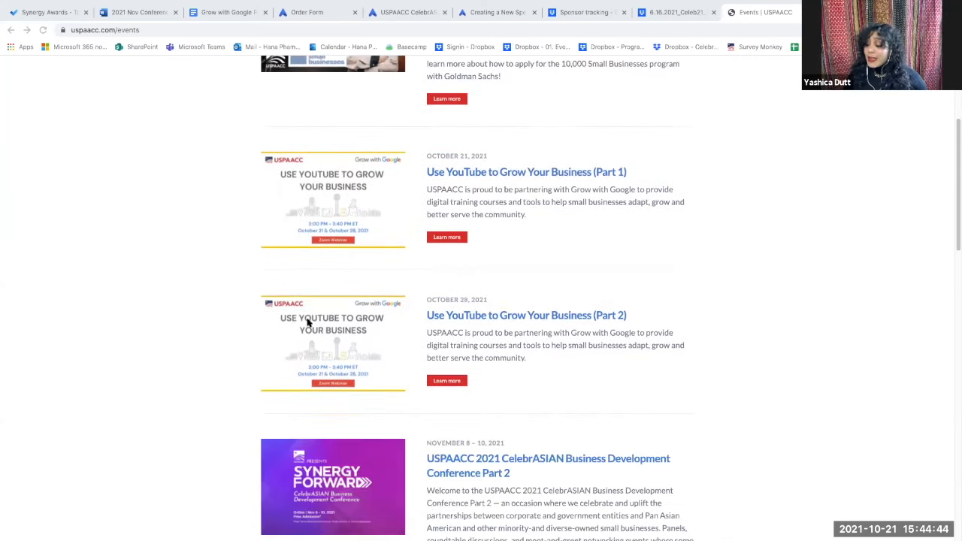
scroll("down", 3)
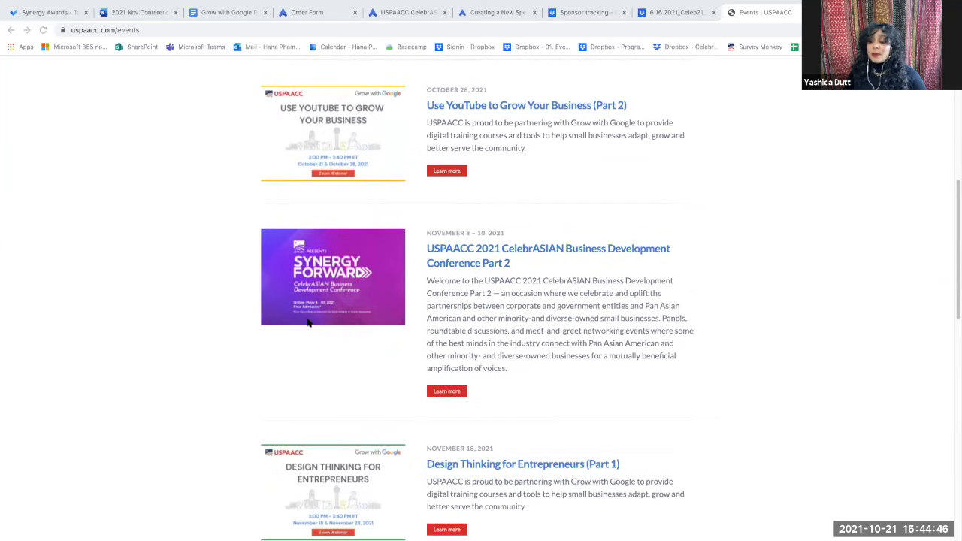
scroll("down", 3)
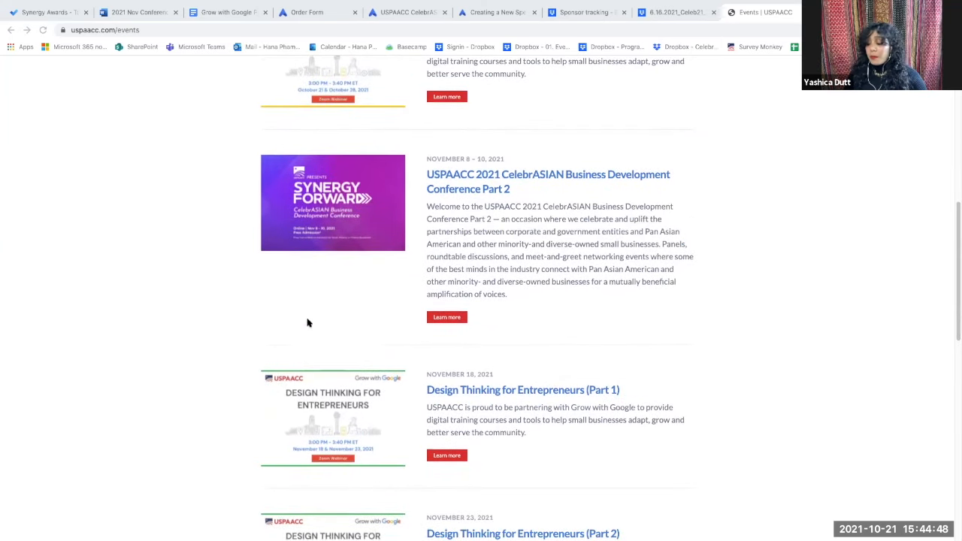
scroll("down", 3)
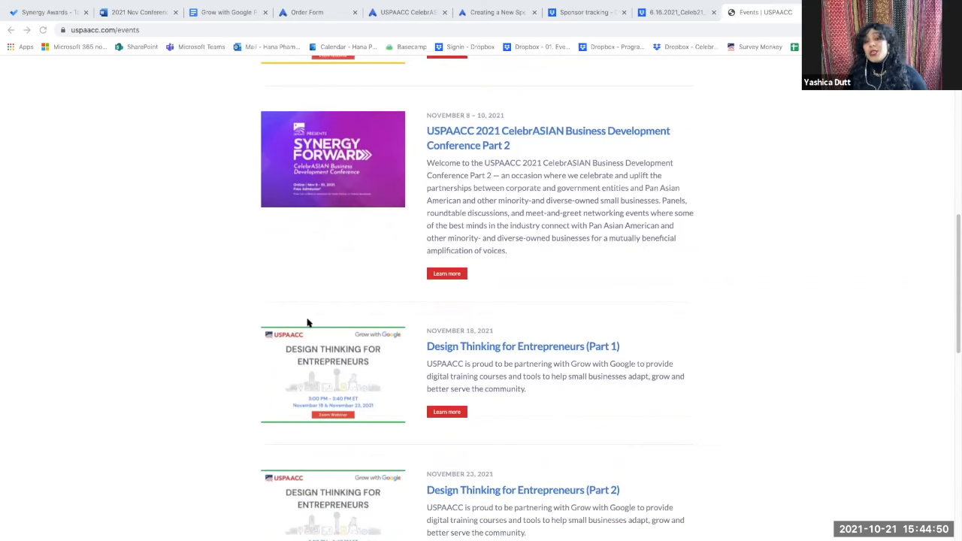
scroll("down", 3)
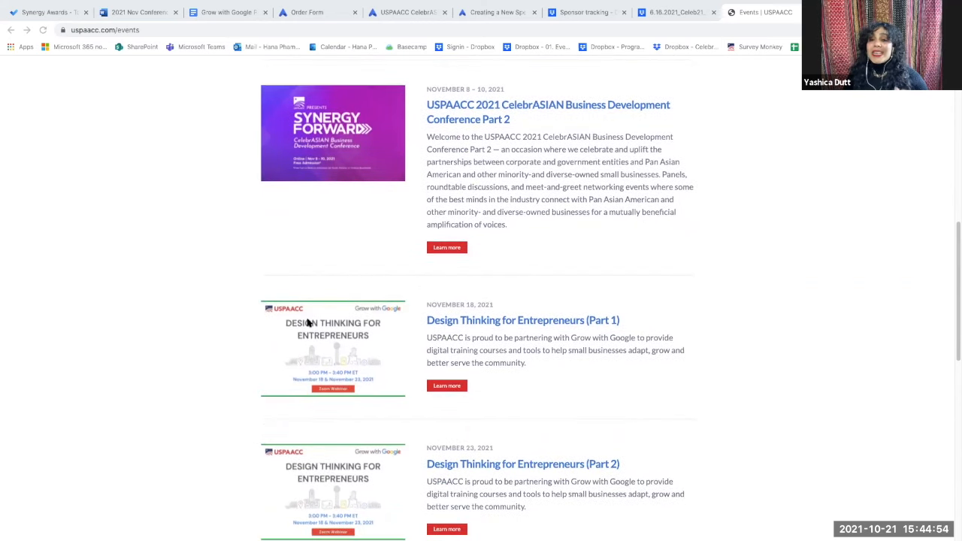
scroll("down", 3)
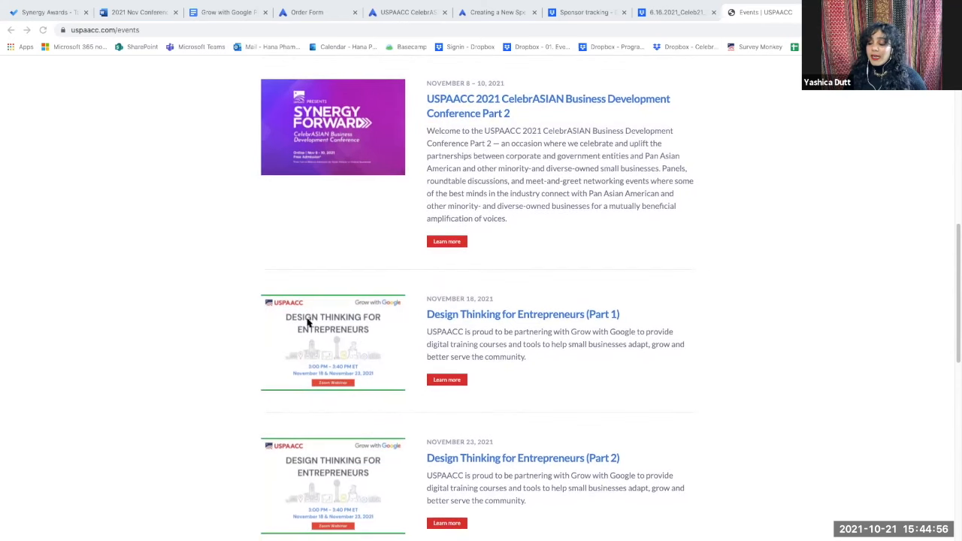
scroll("down", 3)
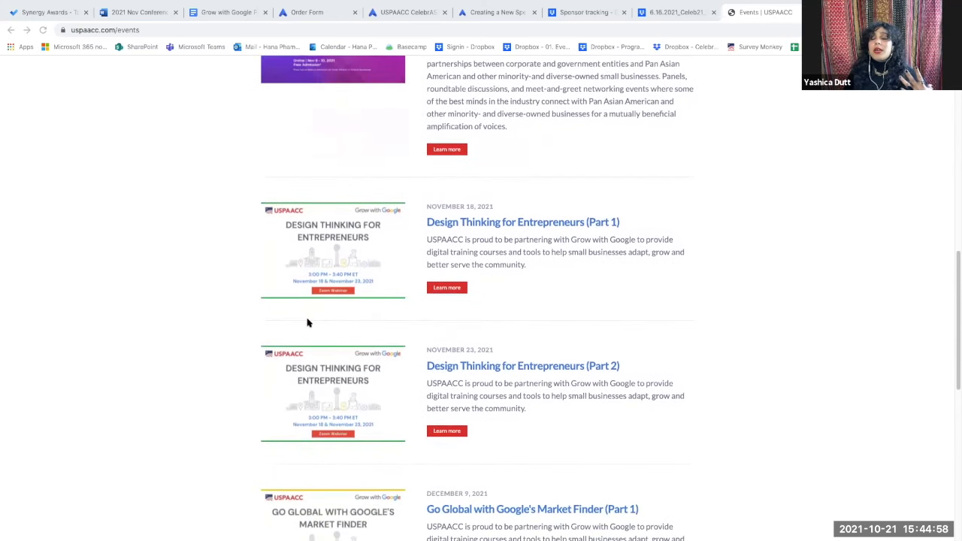
scroll("down", 3)
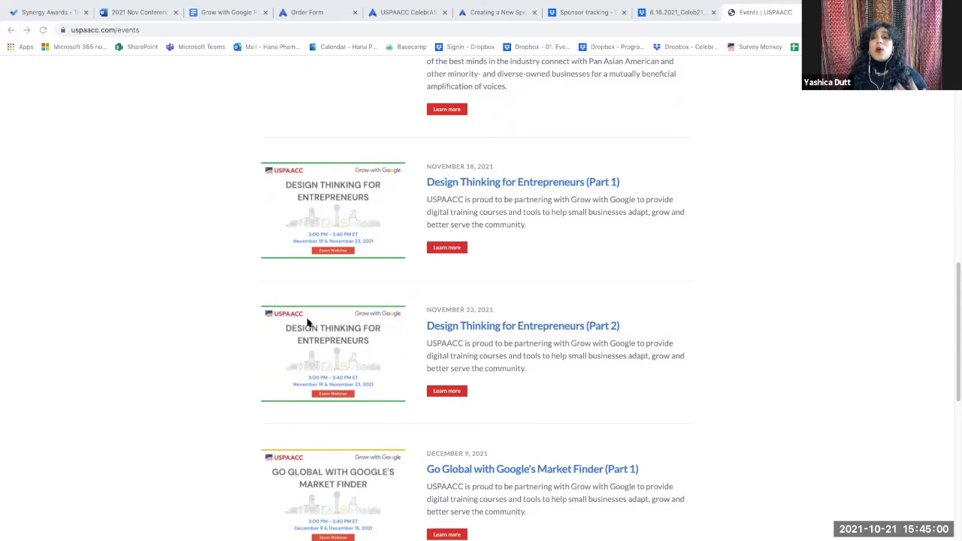
scroll("down", 3)
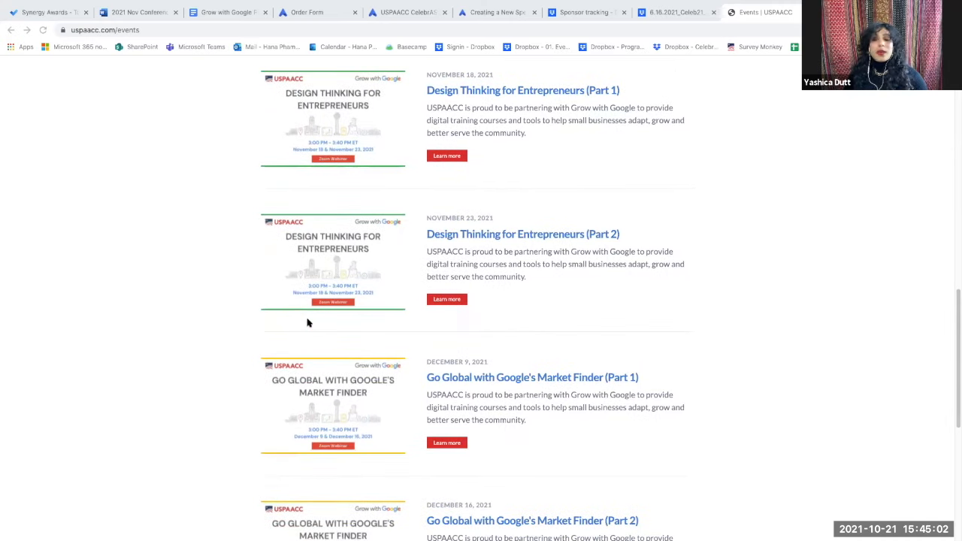
scroll("down", 3)
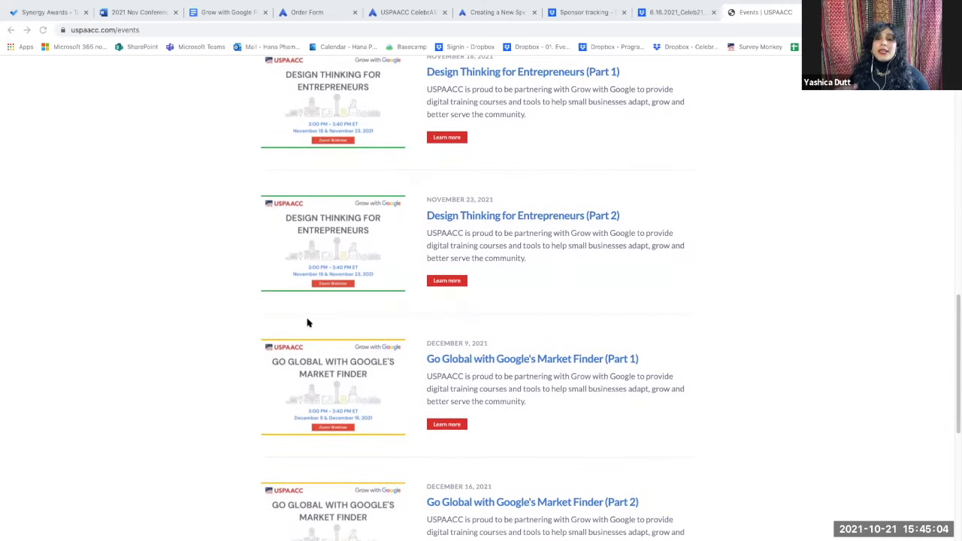
scroll("down", 3)
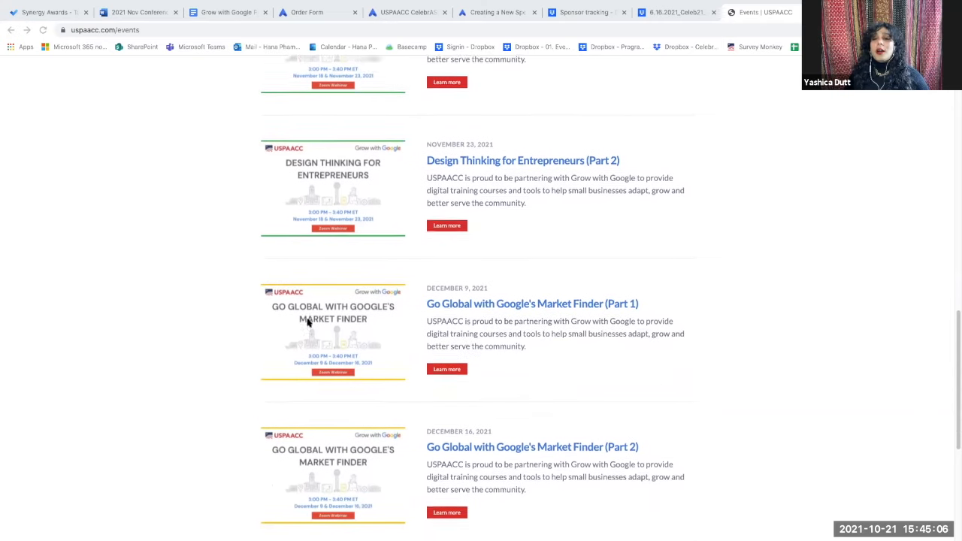
scroll("down", 3)
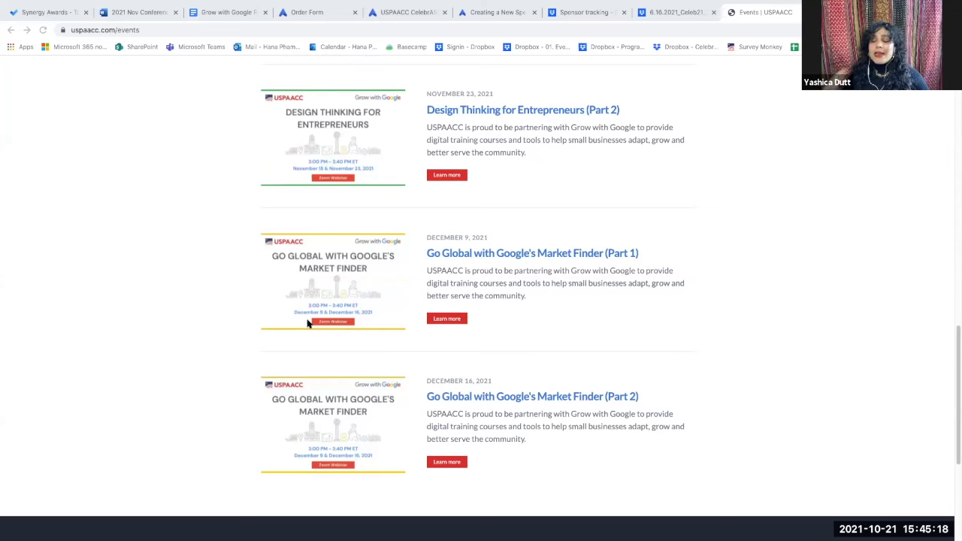
scroll("down", 3)
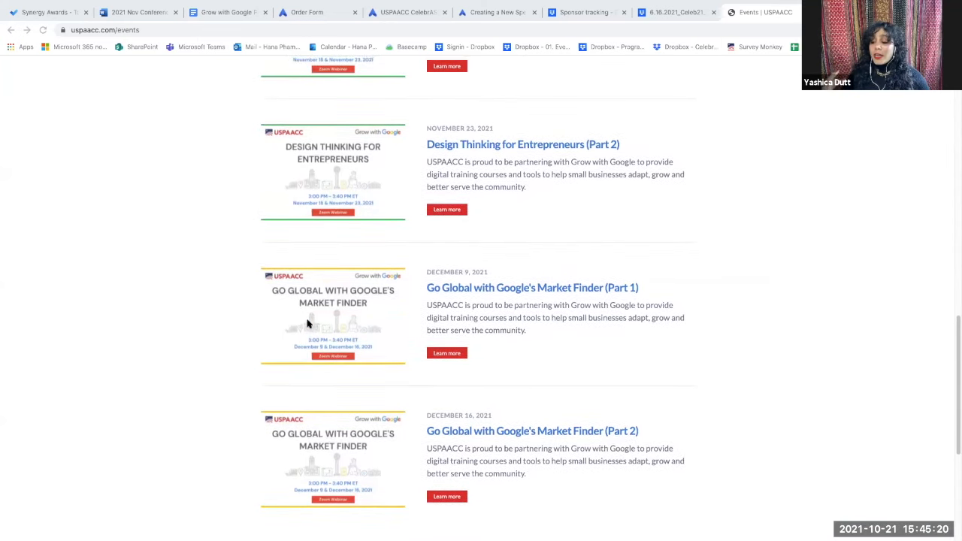
Scroll back up to the Events heading at the top of the page.
scroll("up", 3)
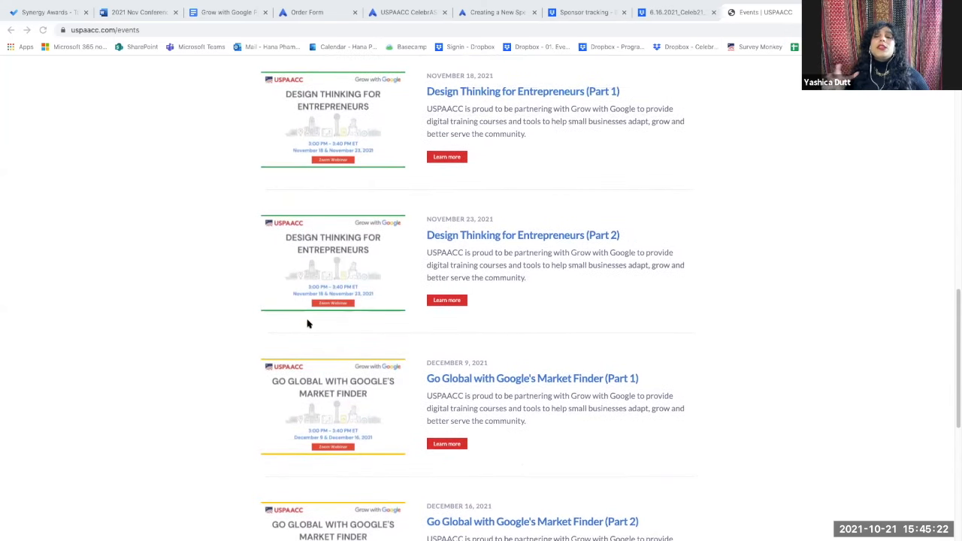
scroll("up", 3)
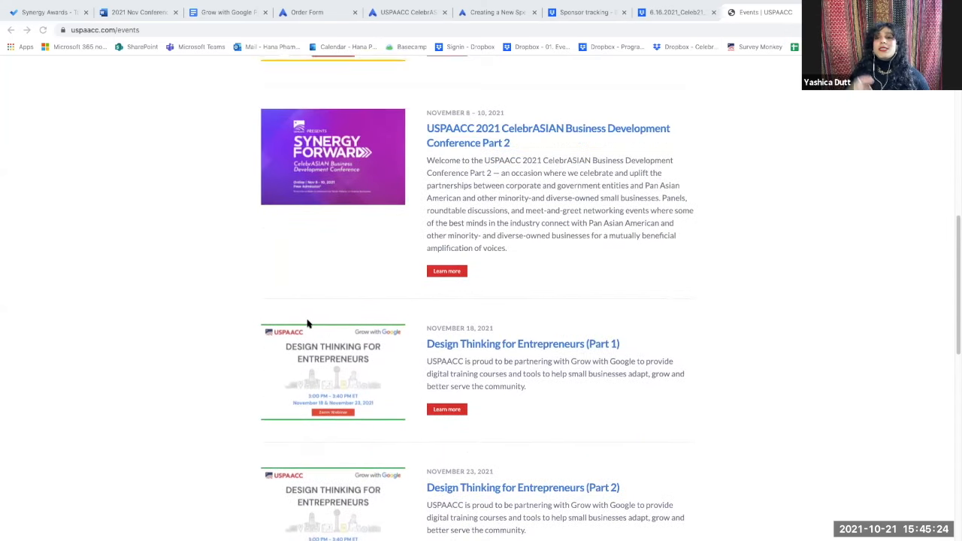
scroll("up", 3)
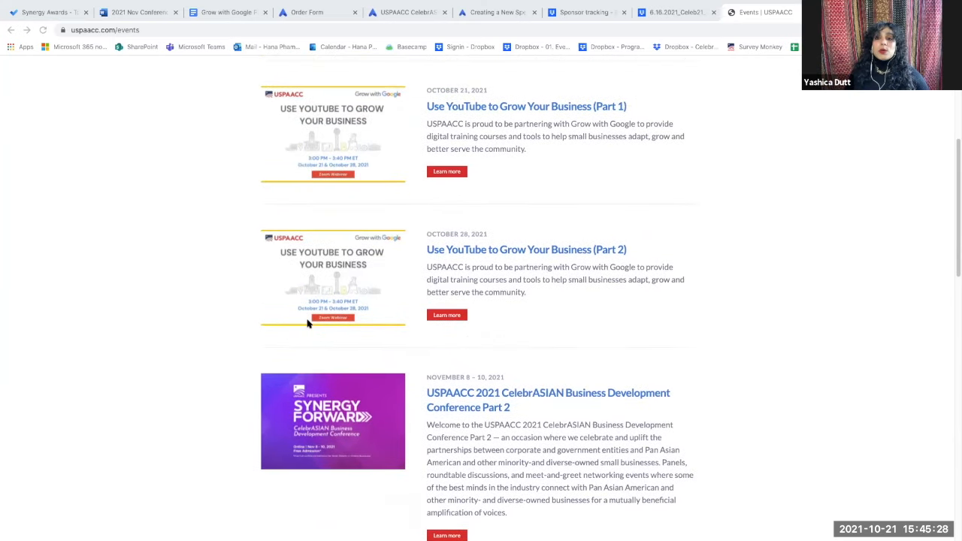
scroll("up", 3)
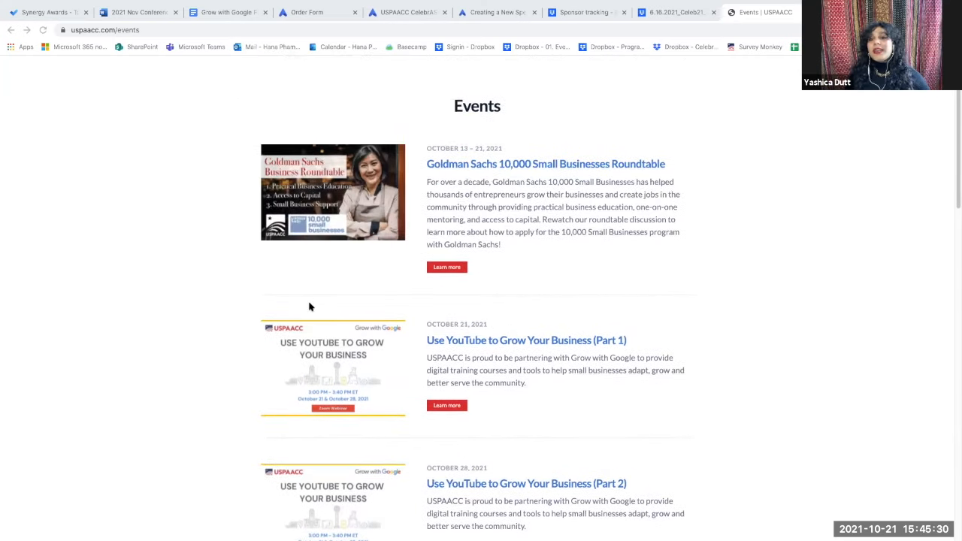